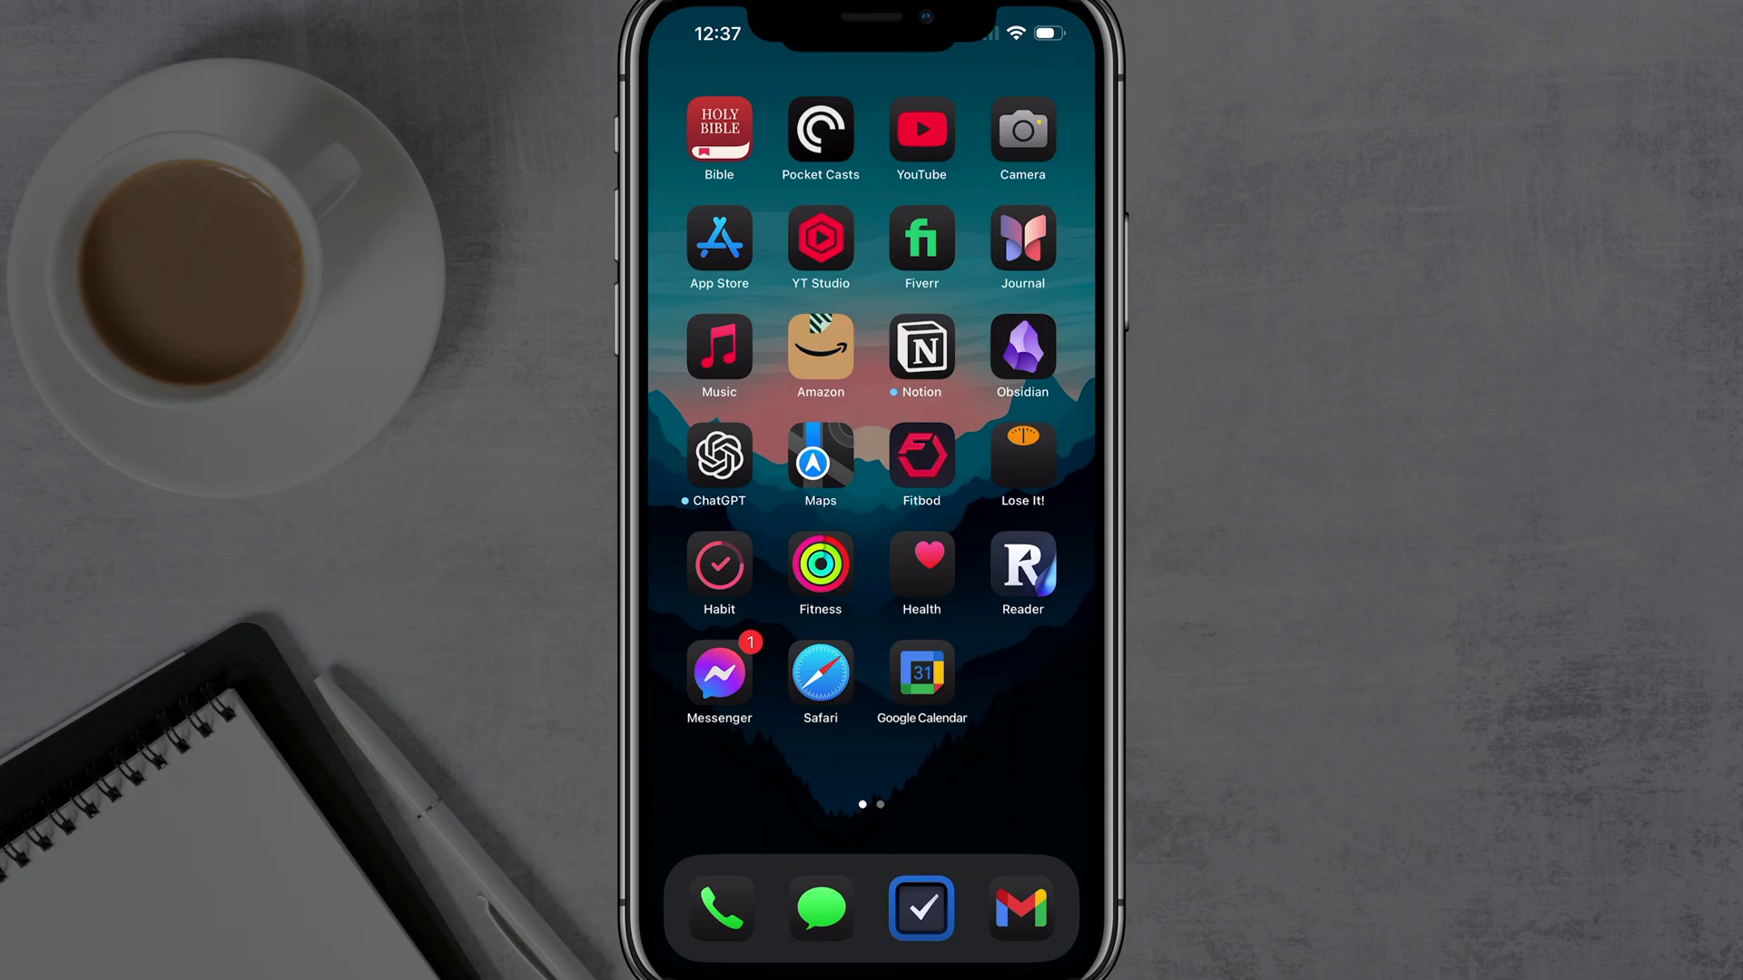
- Find and launch Settings via home-screen search, then bring the Screen Time area into view
{"action": "type", "text": "settings"}
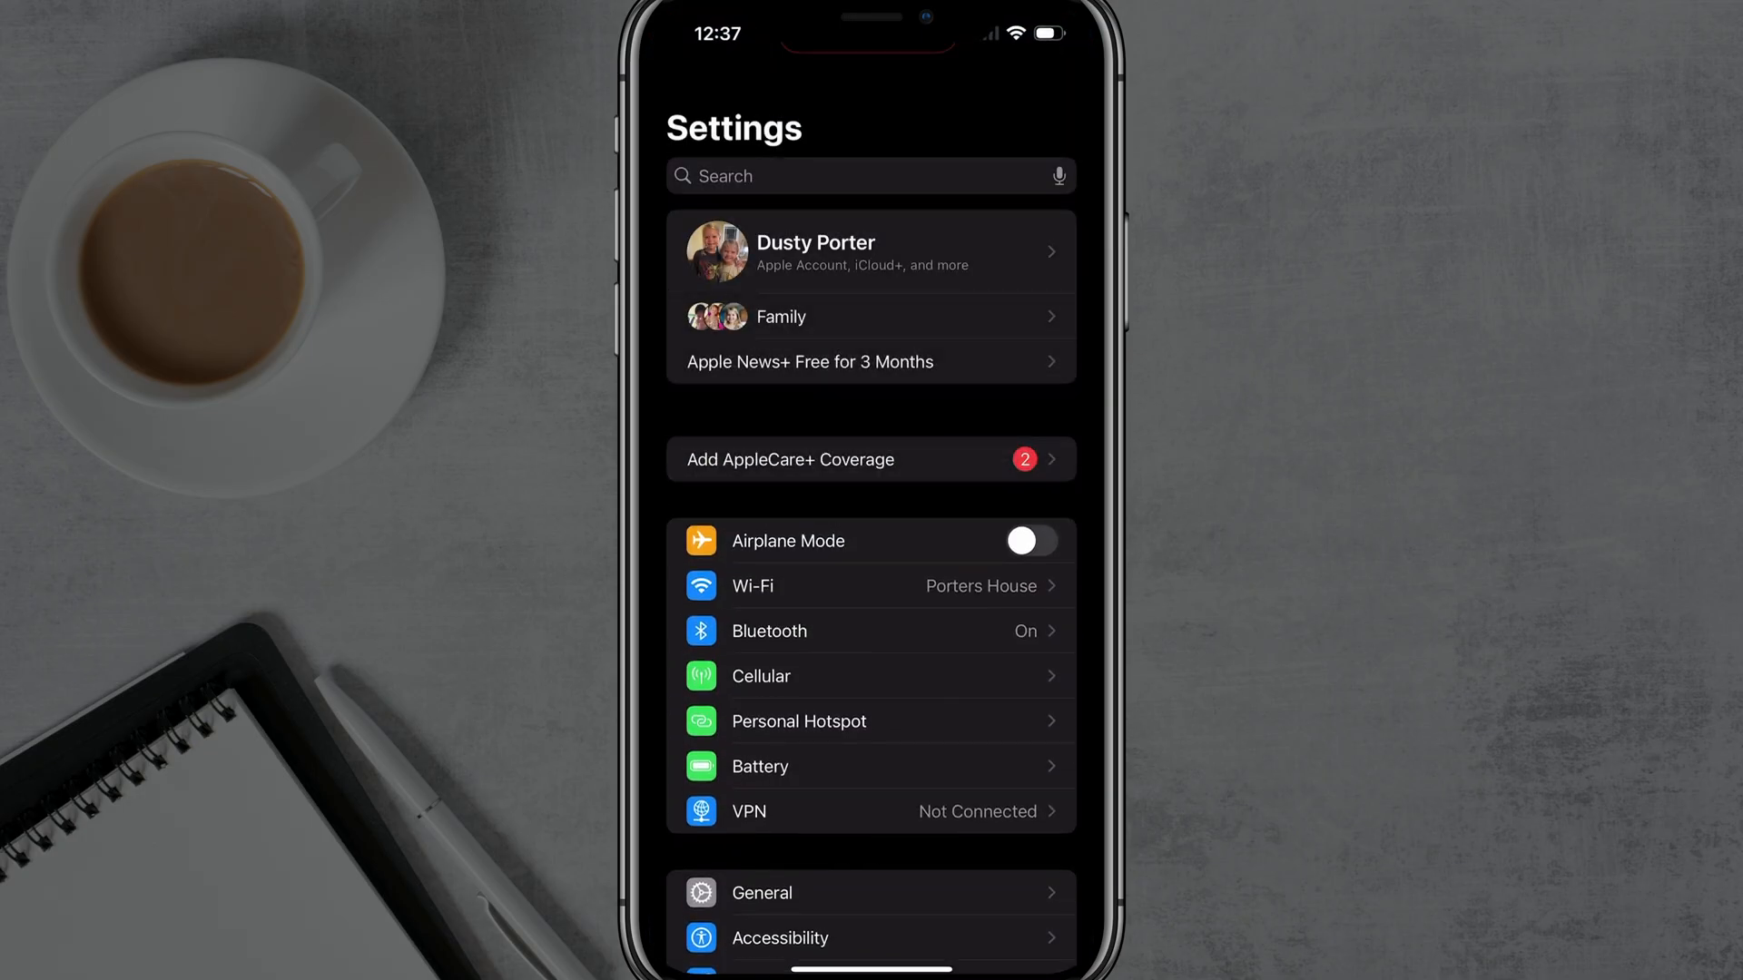
{"action": "scroll", "scroll_direction": "down", "scroll_amount": 3}
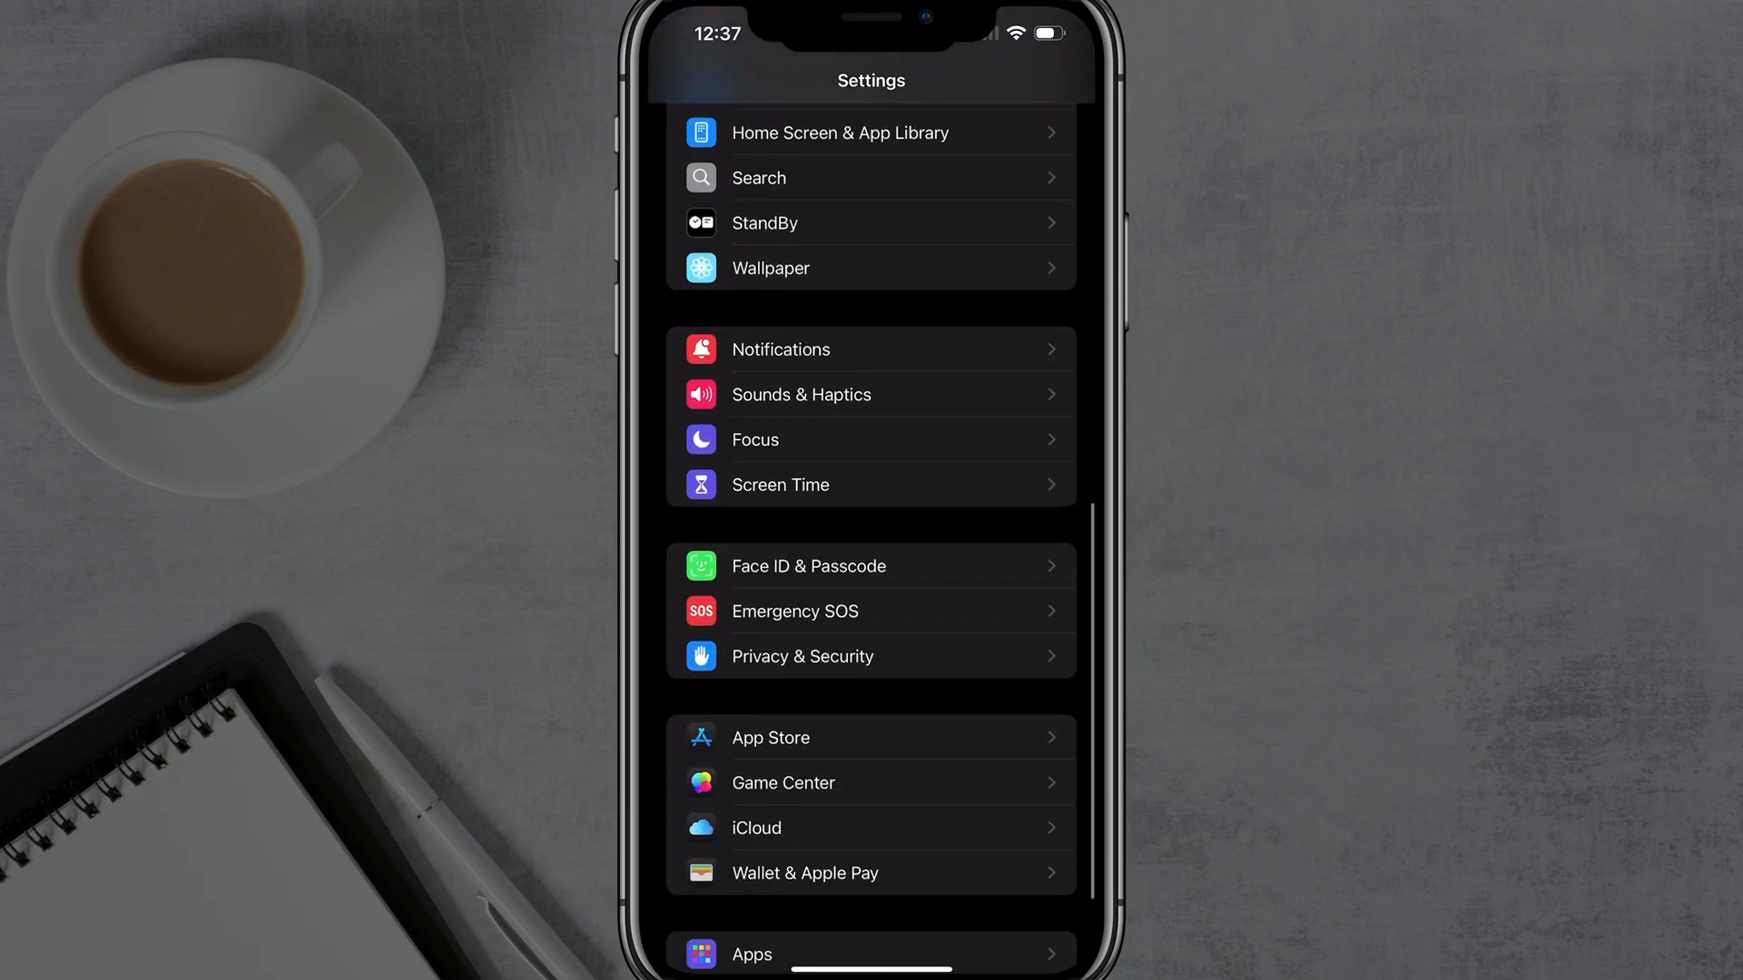
{"action": "scroll", "scroll_direction": "down", "scroll_amount": 3}
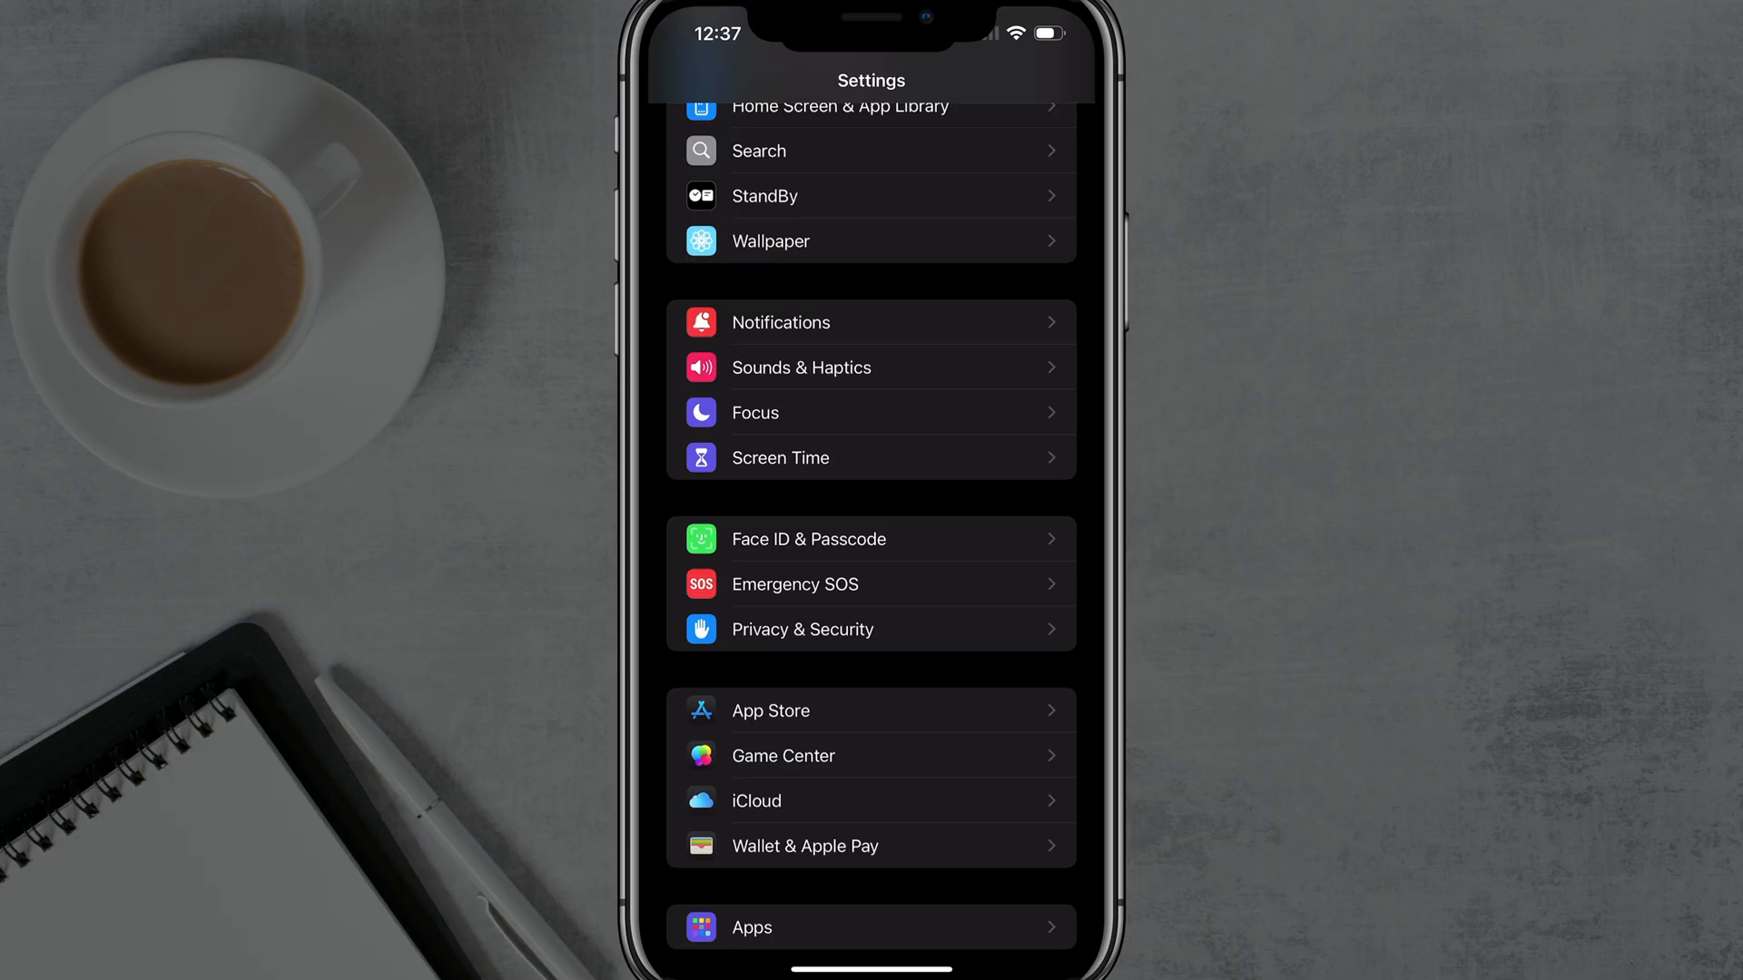
- Enter Screen Time and reveal its Restrictions and Family sections
{"action": "left_click", "coordinate": [816, 458]}
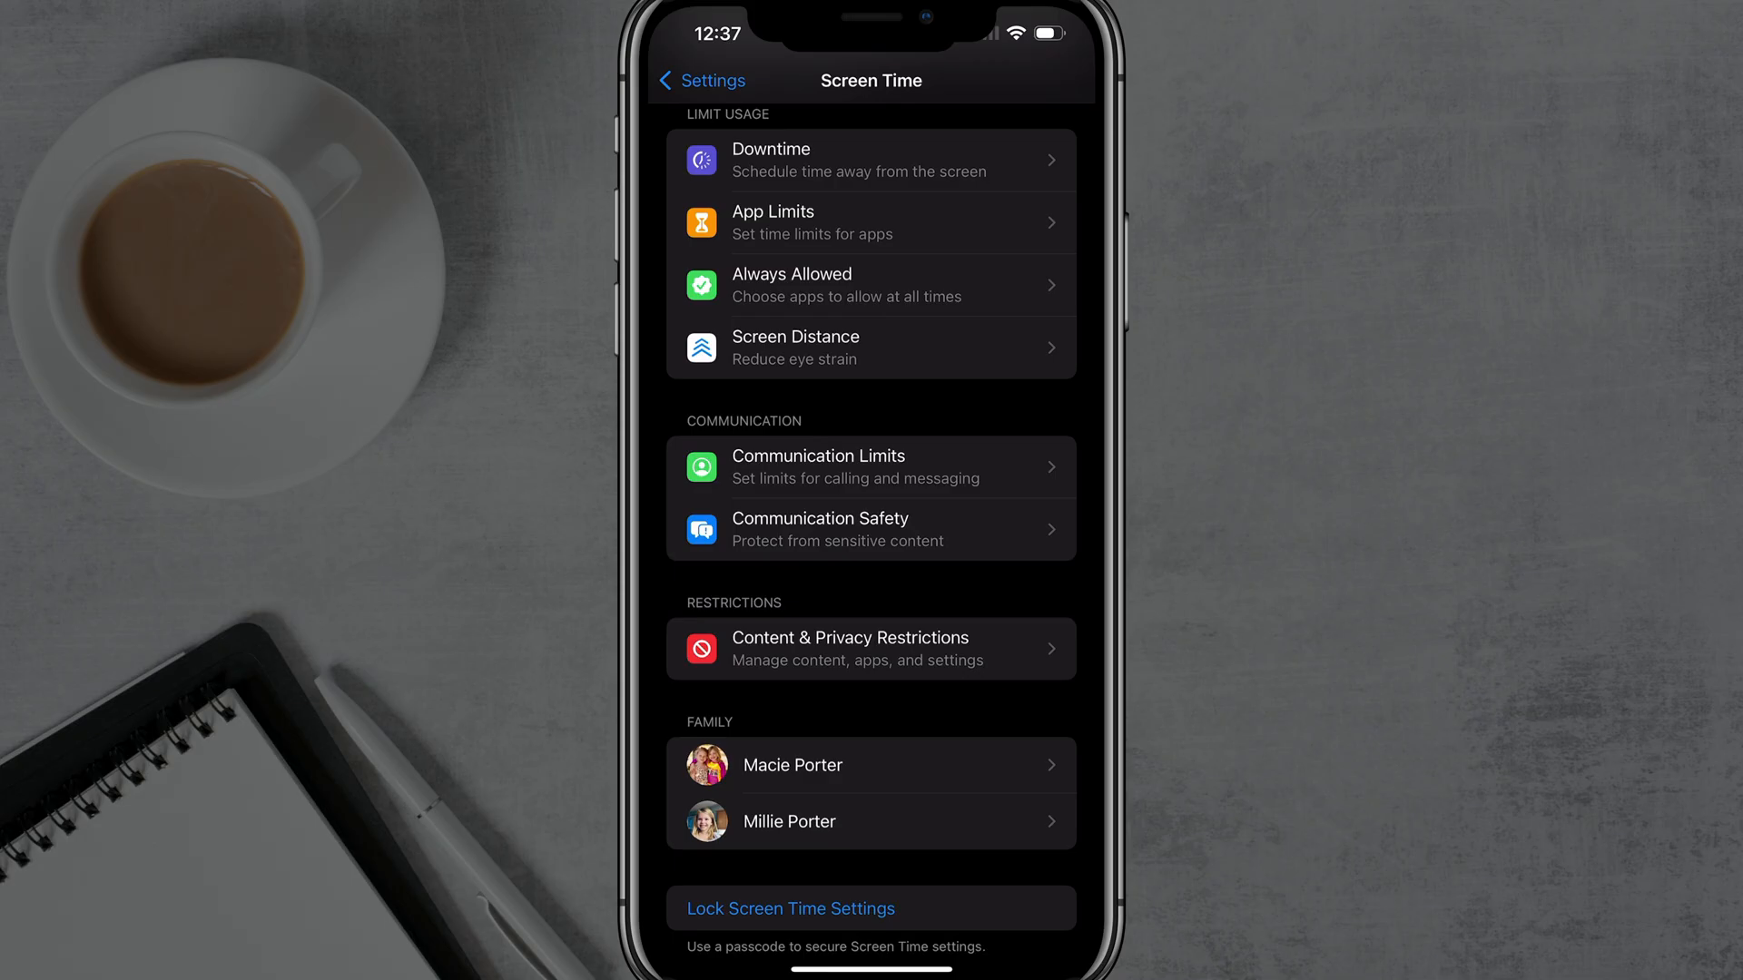
{"action": "scroll", "scroll_direction": "down", "scroll_amount": 3}
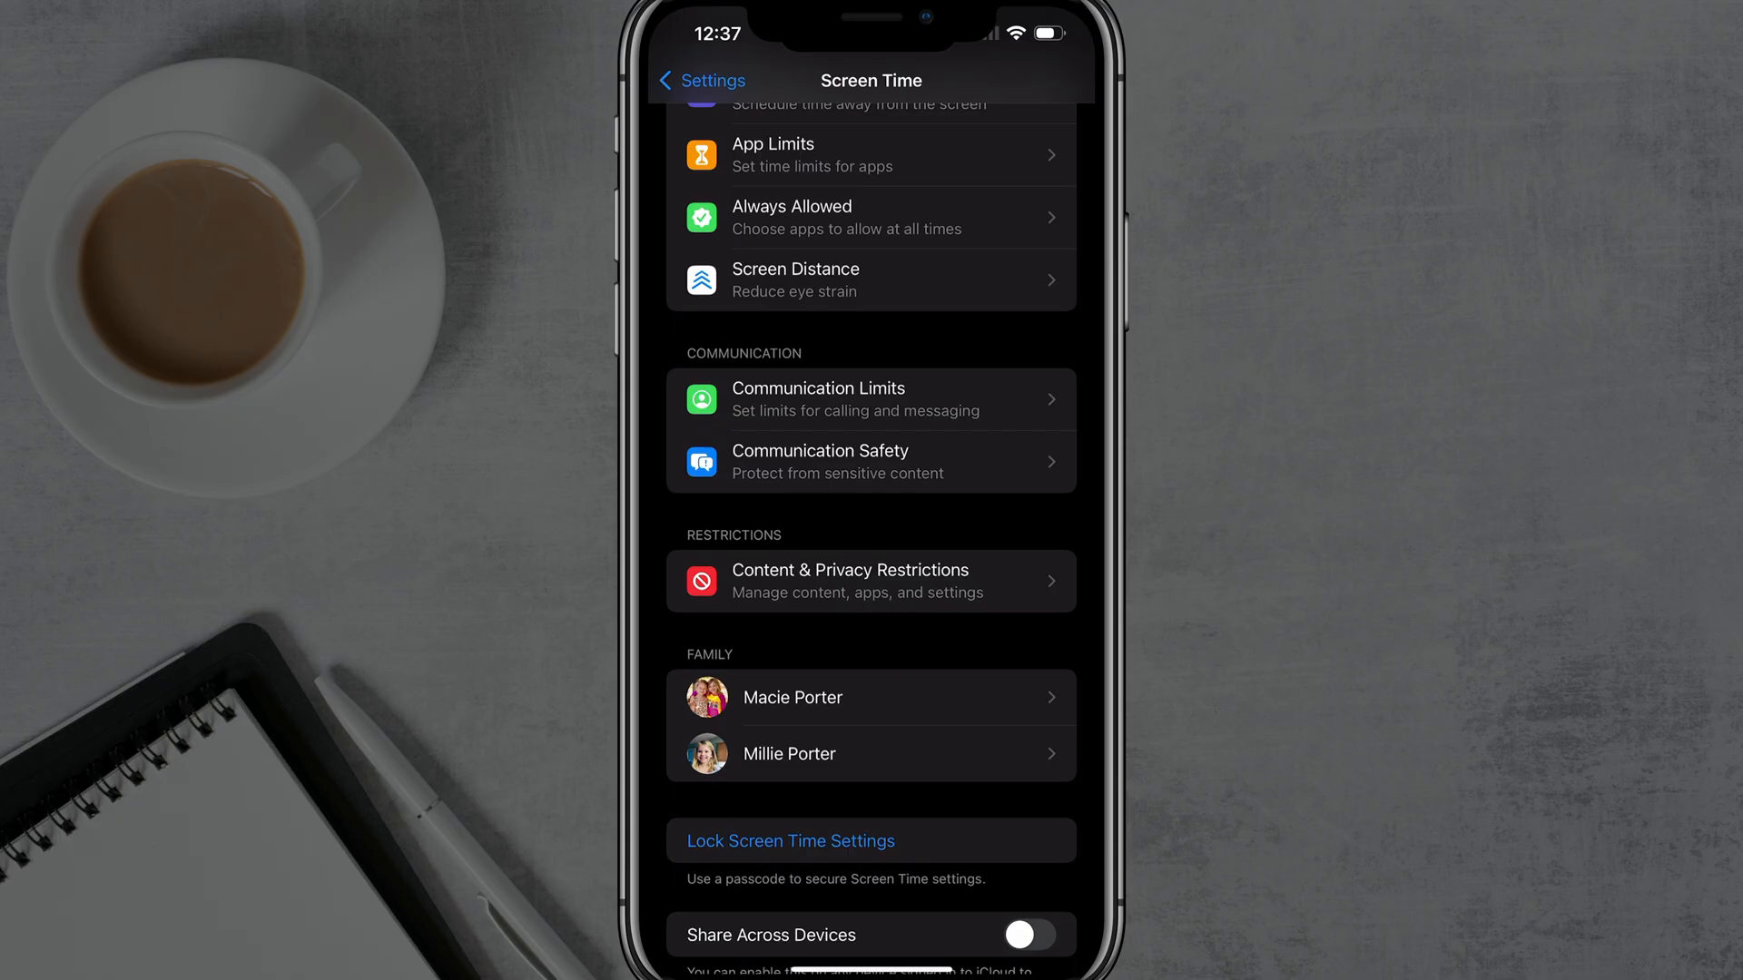
- Toggle Content & Privacy Restrictions off and back on, leaving it enabled
{"action": "left_click", "coordinate": [871, 581]}
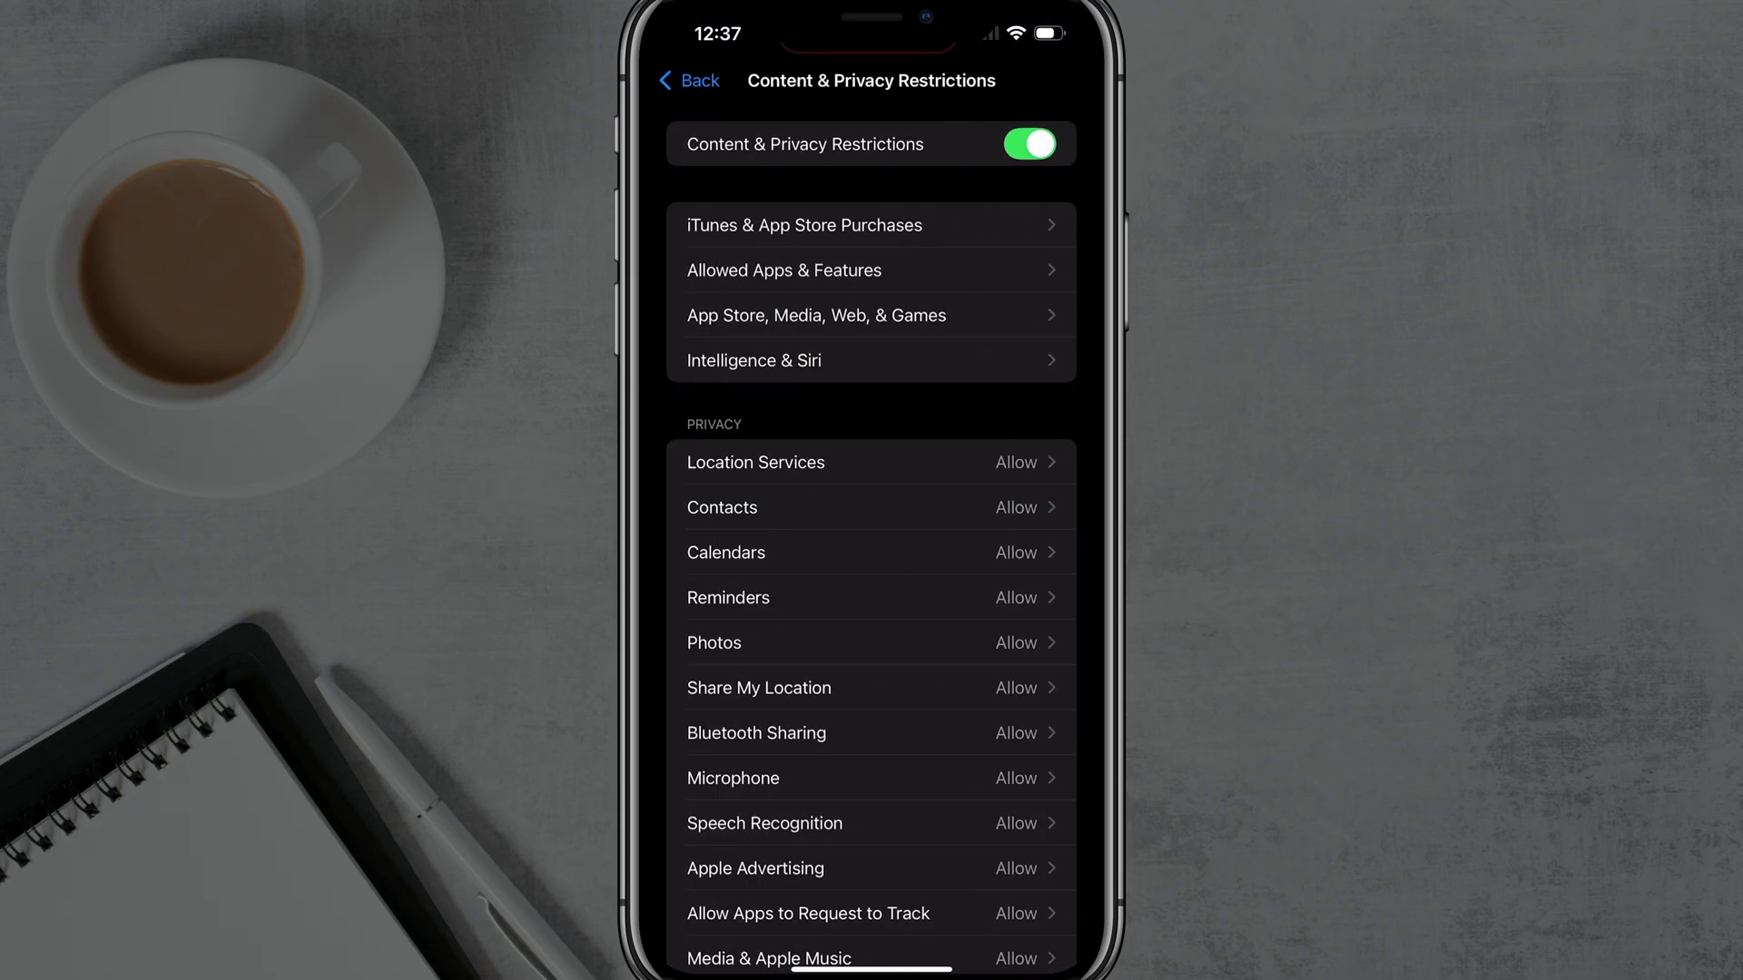
{"action": "left_click", "coordinate": [1028, 145]}
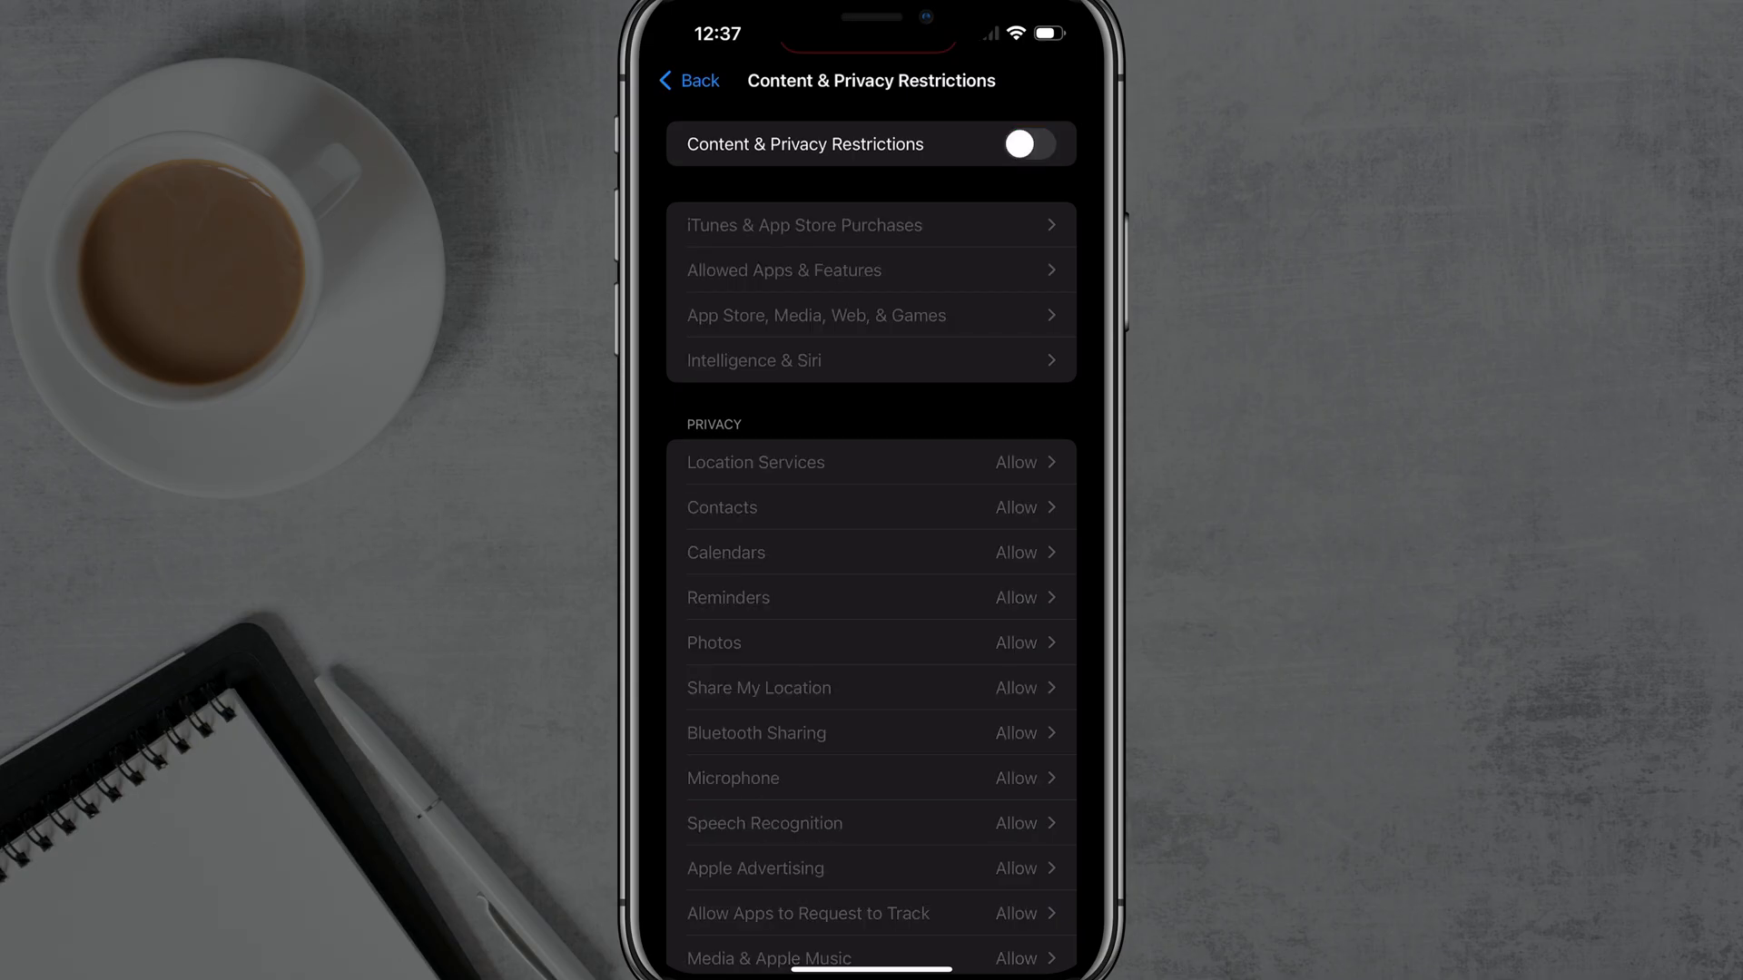
{"action": "left_click", "coordinate": [1029, 143]}
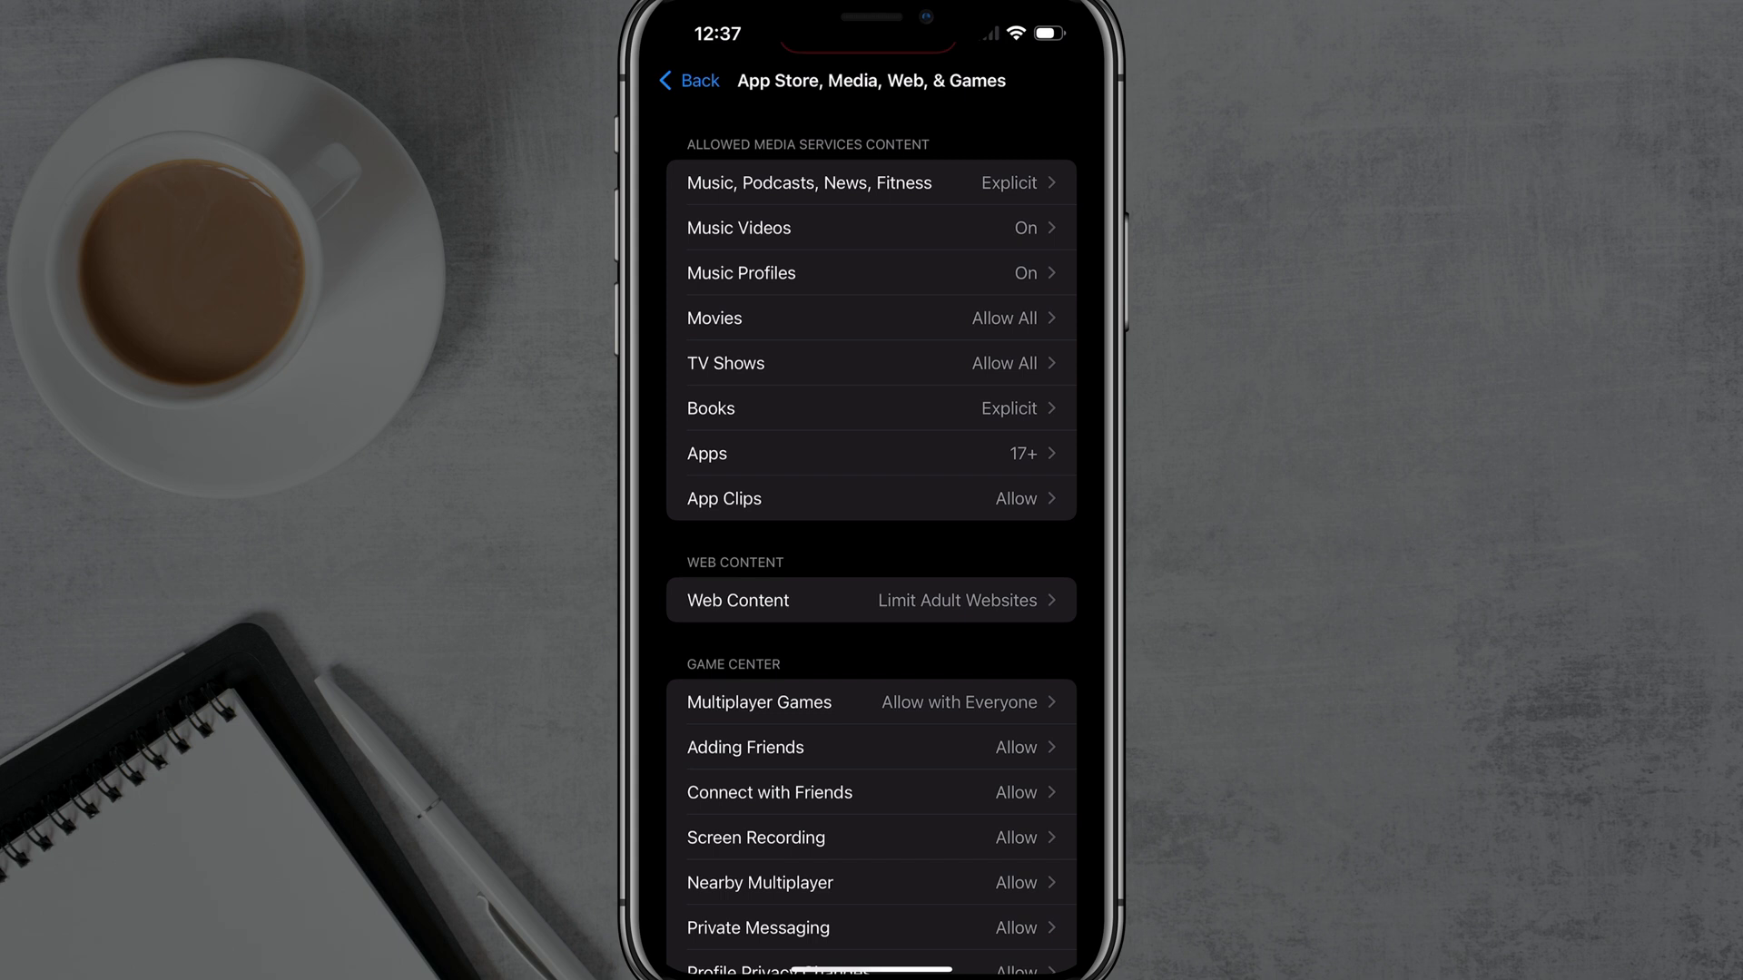
- Choose Limit Adult Websites as this iPhone's Web Content restriction
{"action": "scroll", "scroll_direction": "down", "scroll_amount": 3}
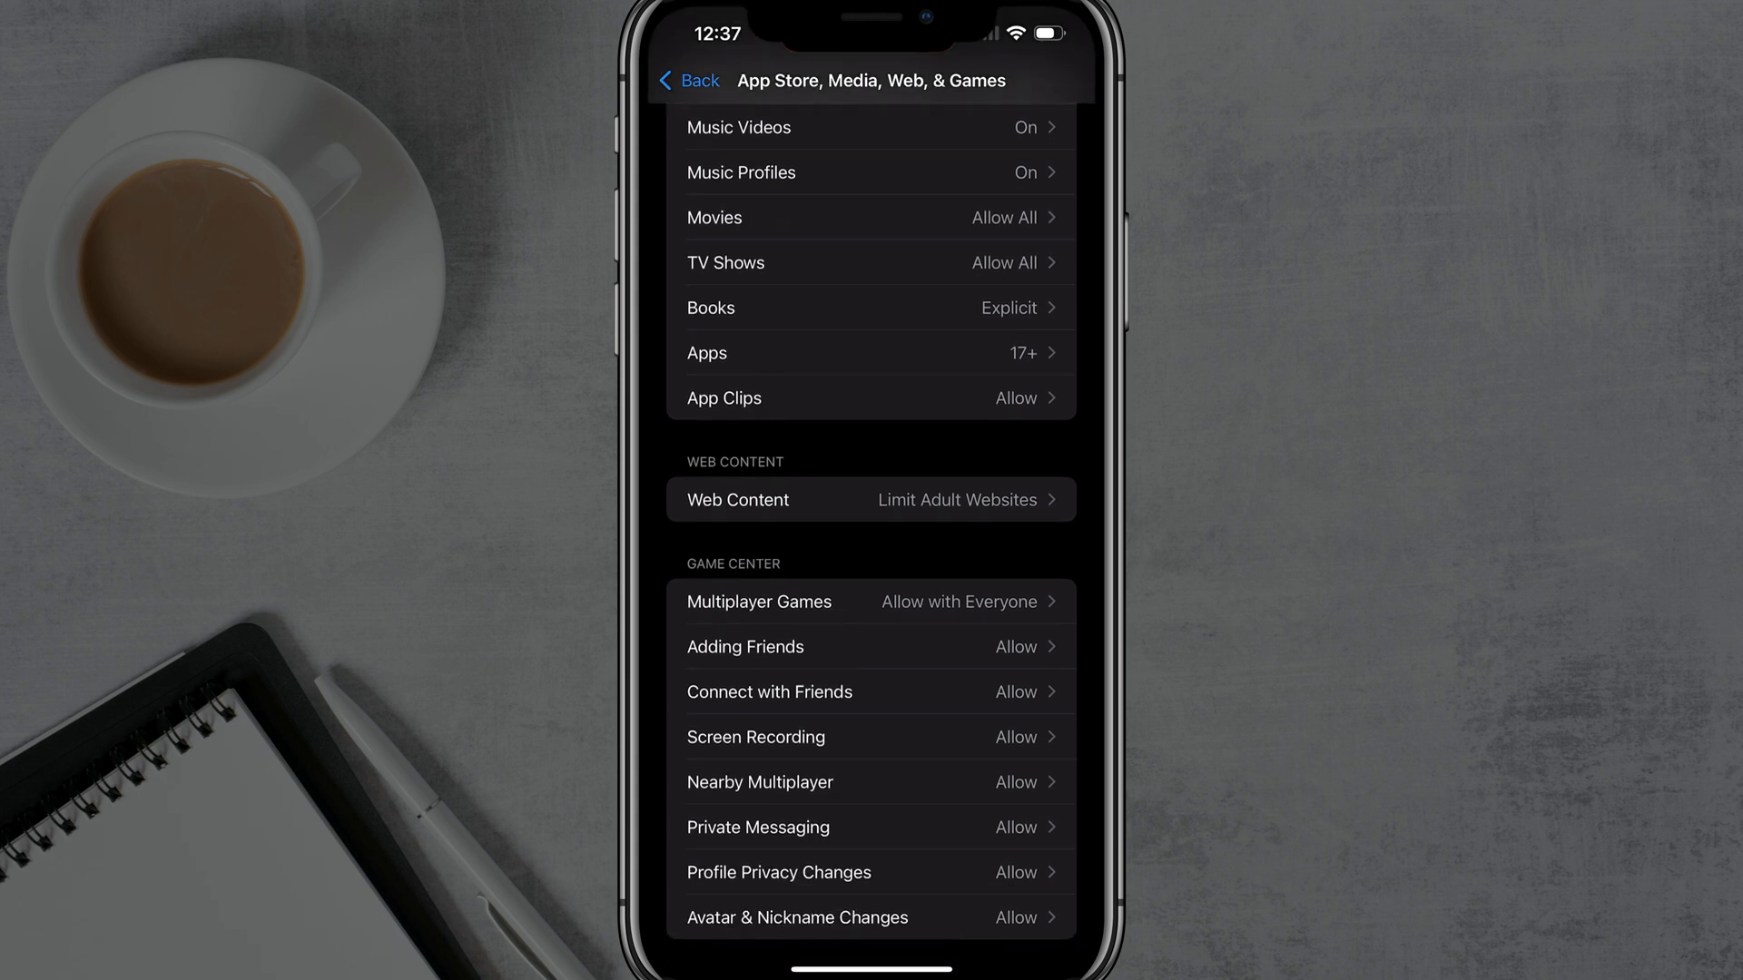
{"action": "left_click", "coordinate": [870, 499]}
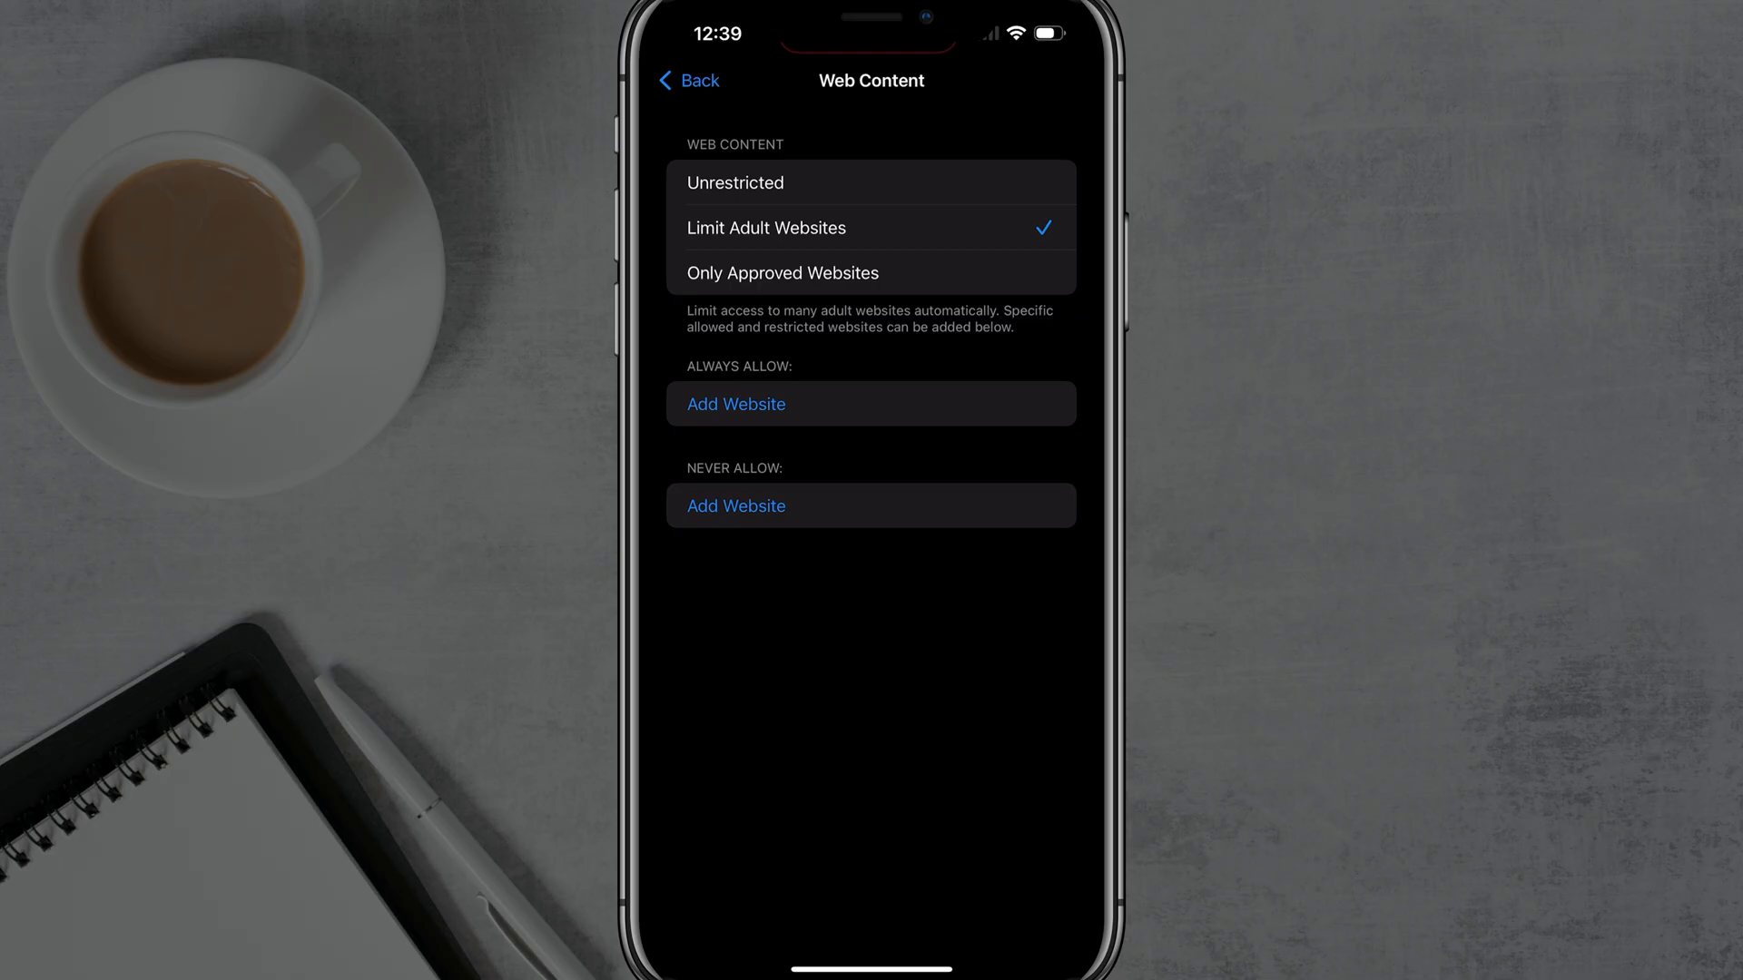
{"action": "left_click", "coordinate": [735, 404]}
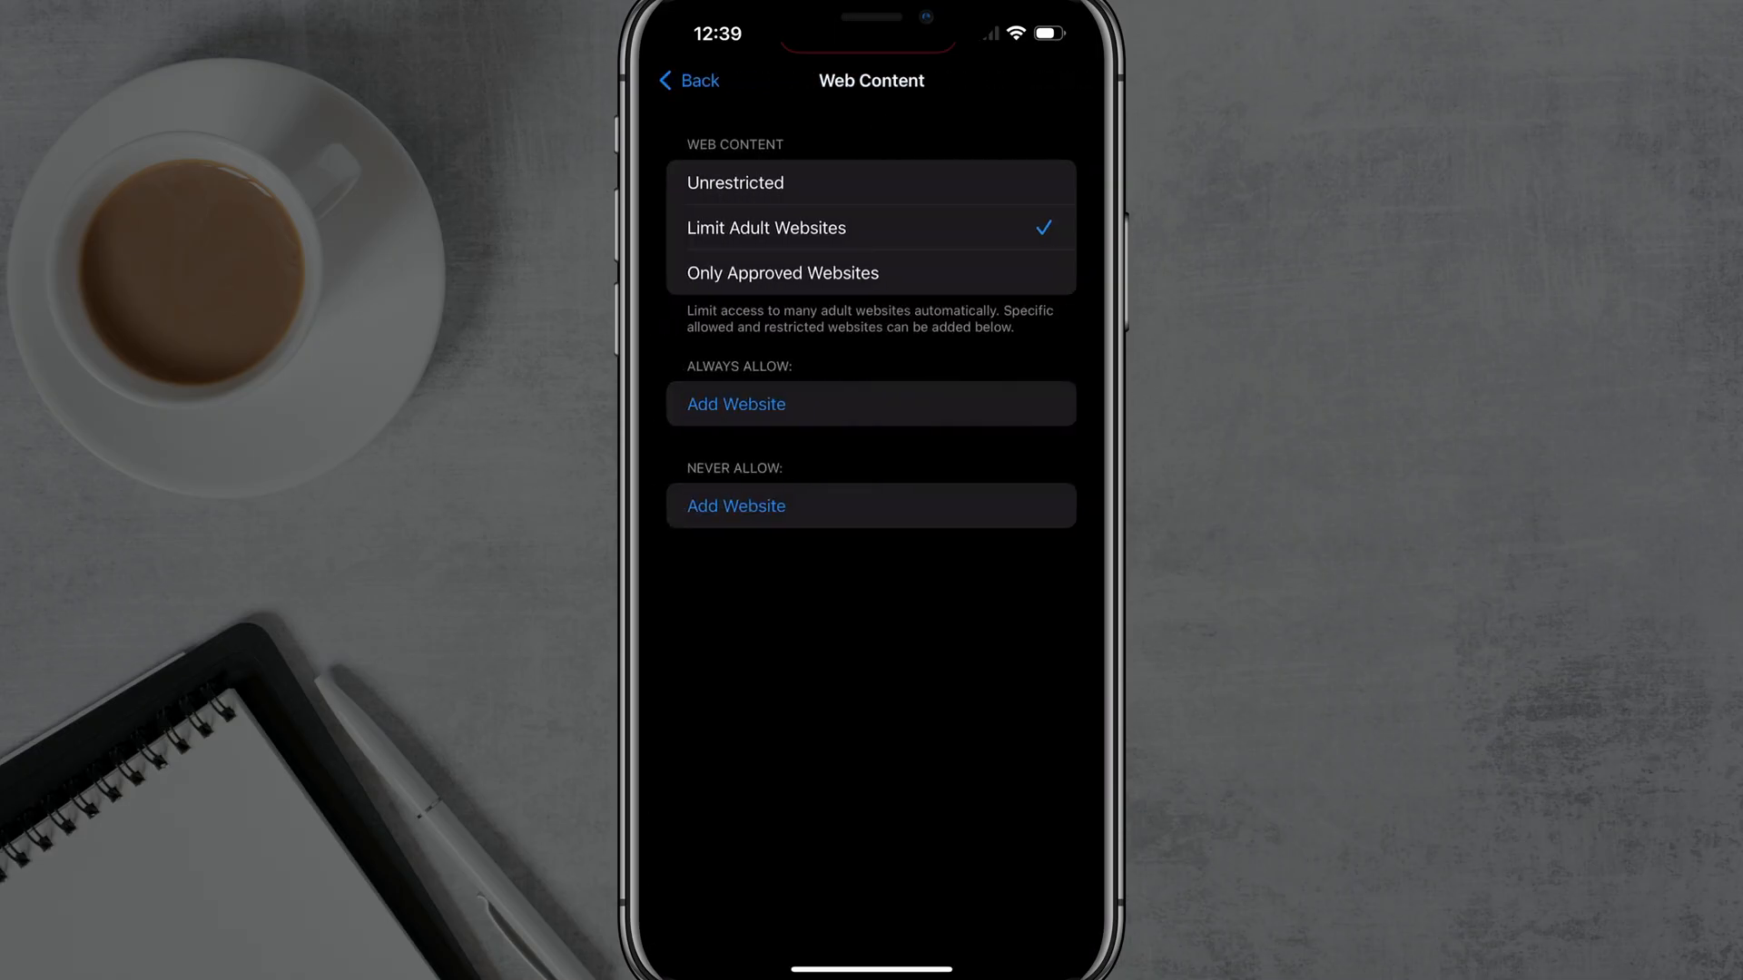
- Return to Screen Time and enter the child's profile Content & Privacy Restrictions
{"action": "left_click", "coordinate": [687, 80]}
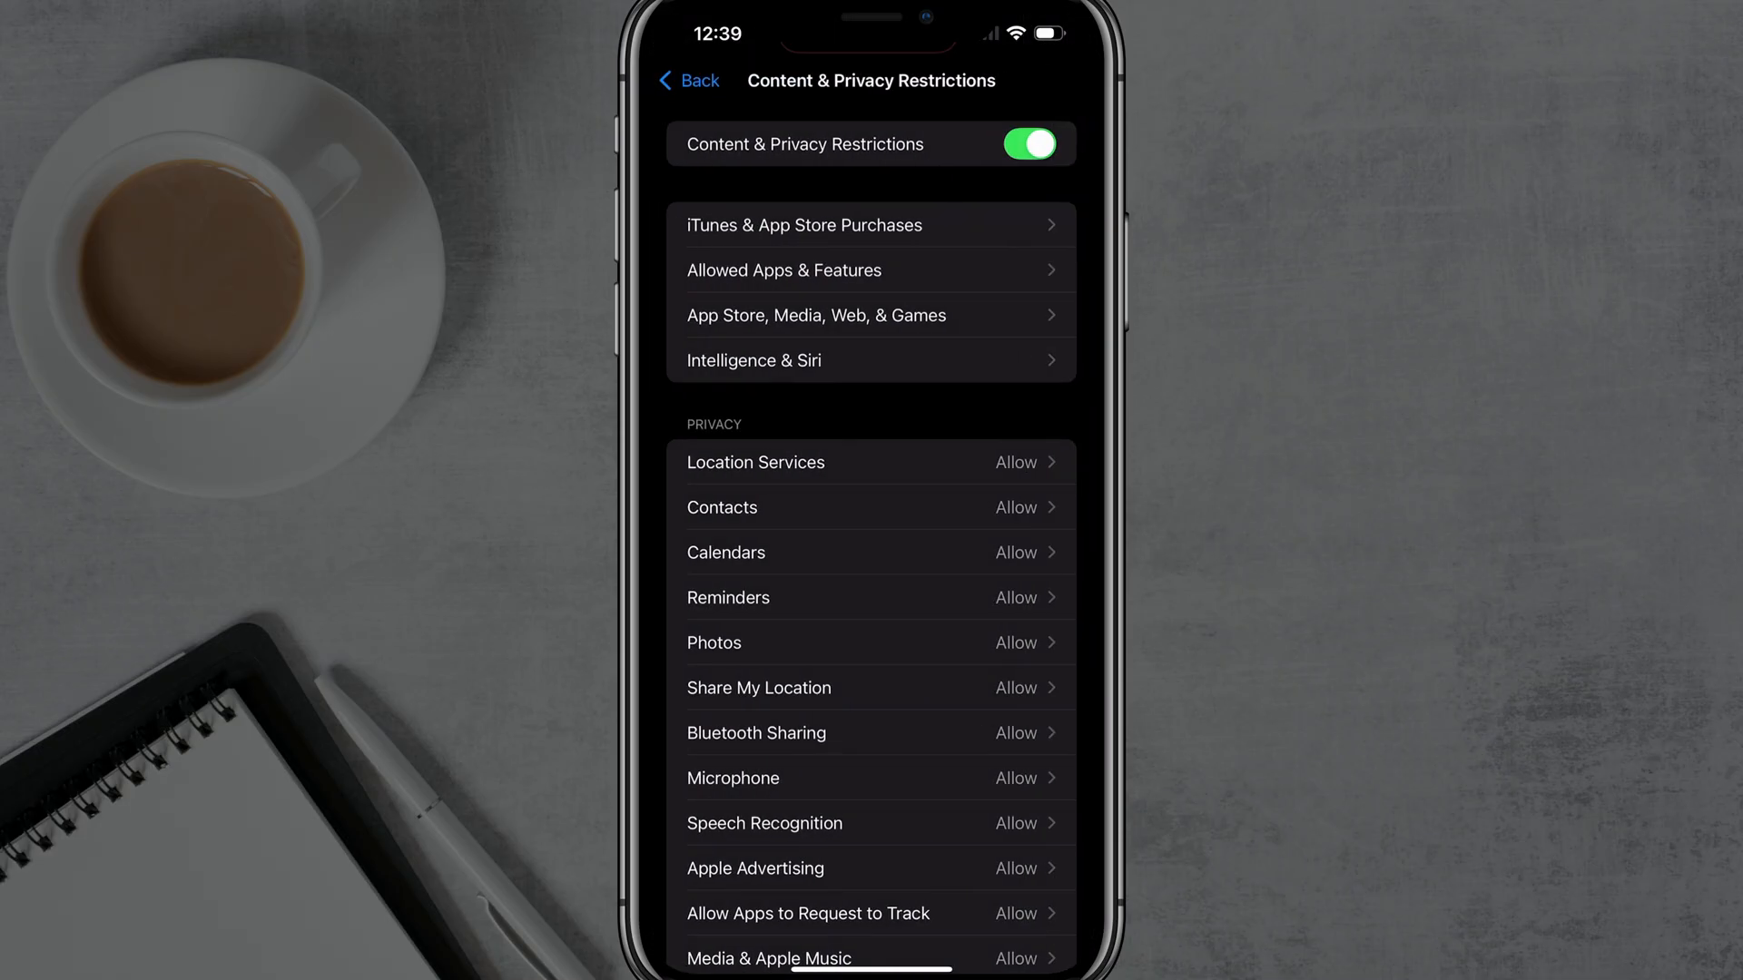
{"action": "left_click", "coordinate": [687, 81]}
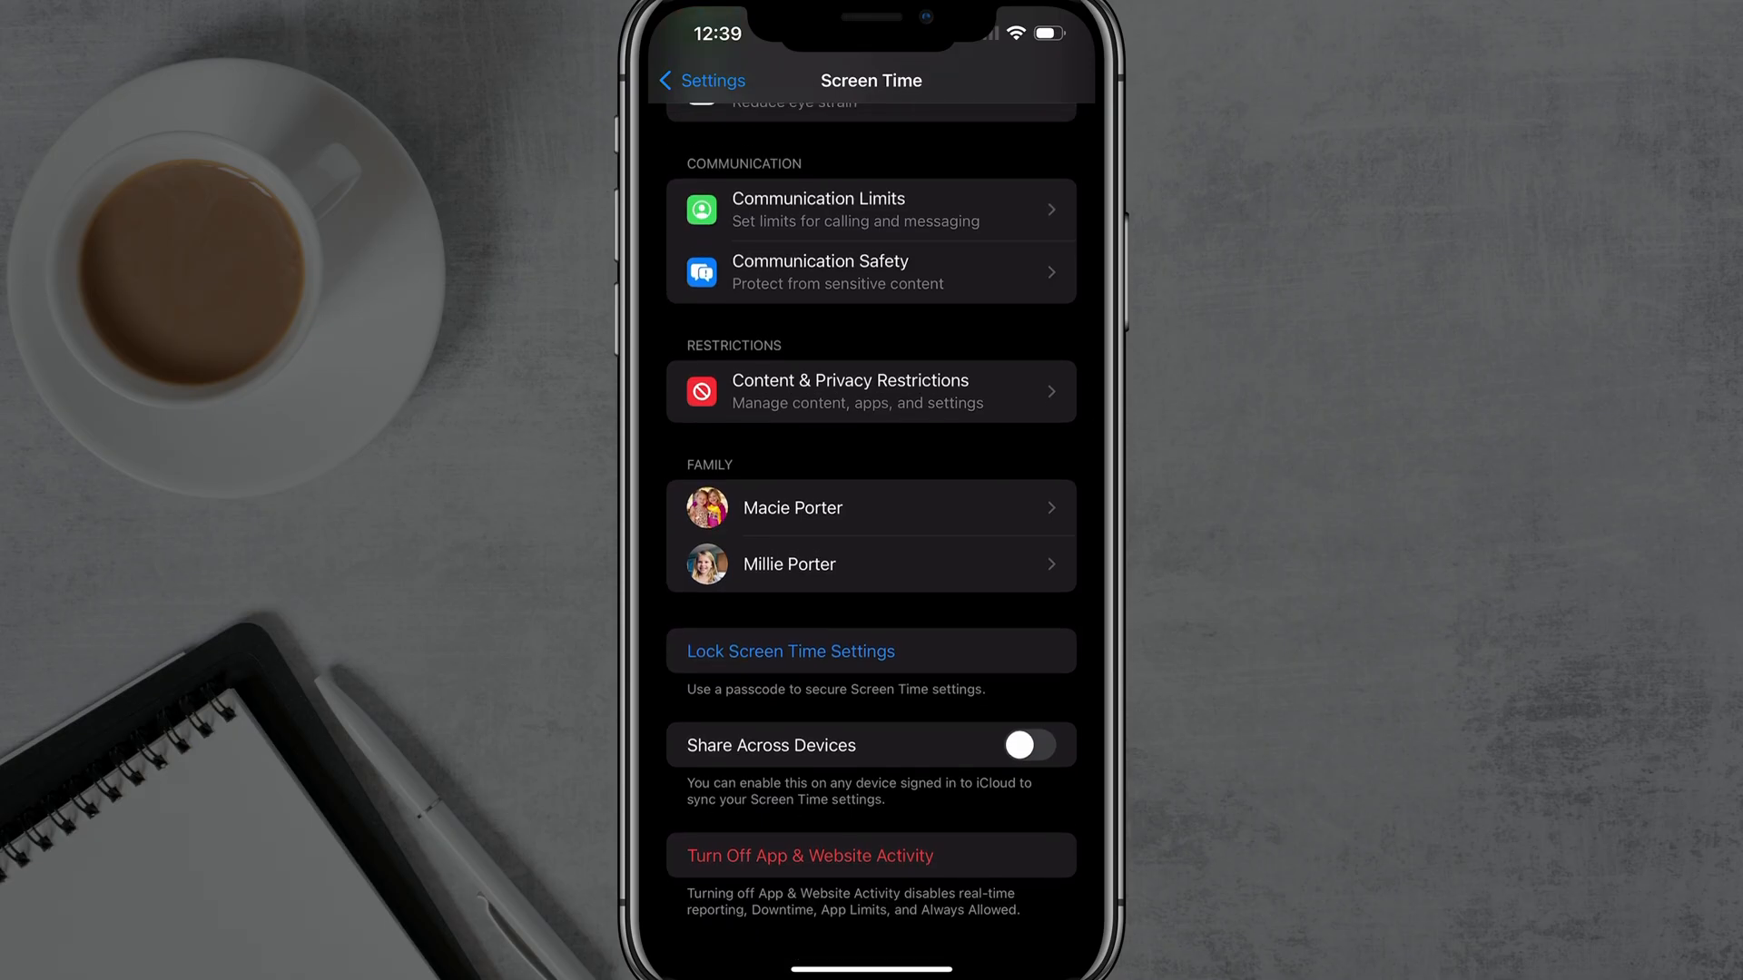
{"action": "left_click", "coordinate": [789, 563]}
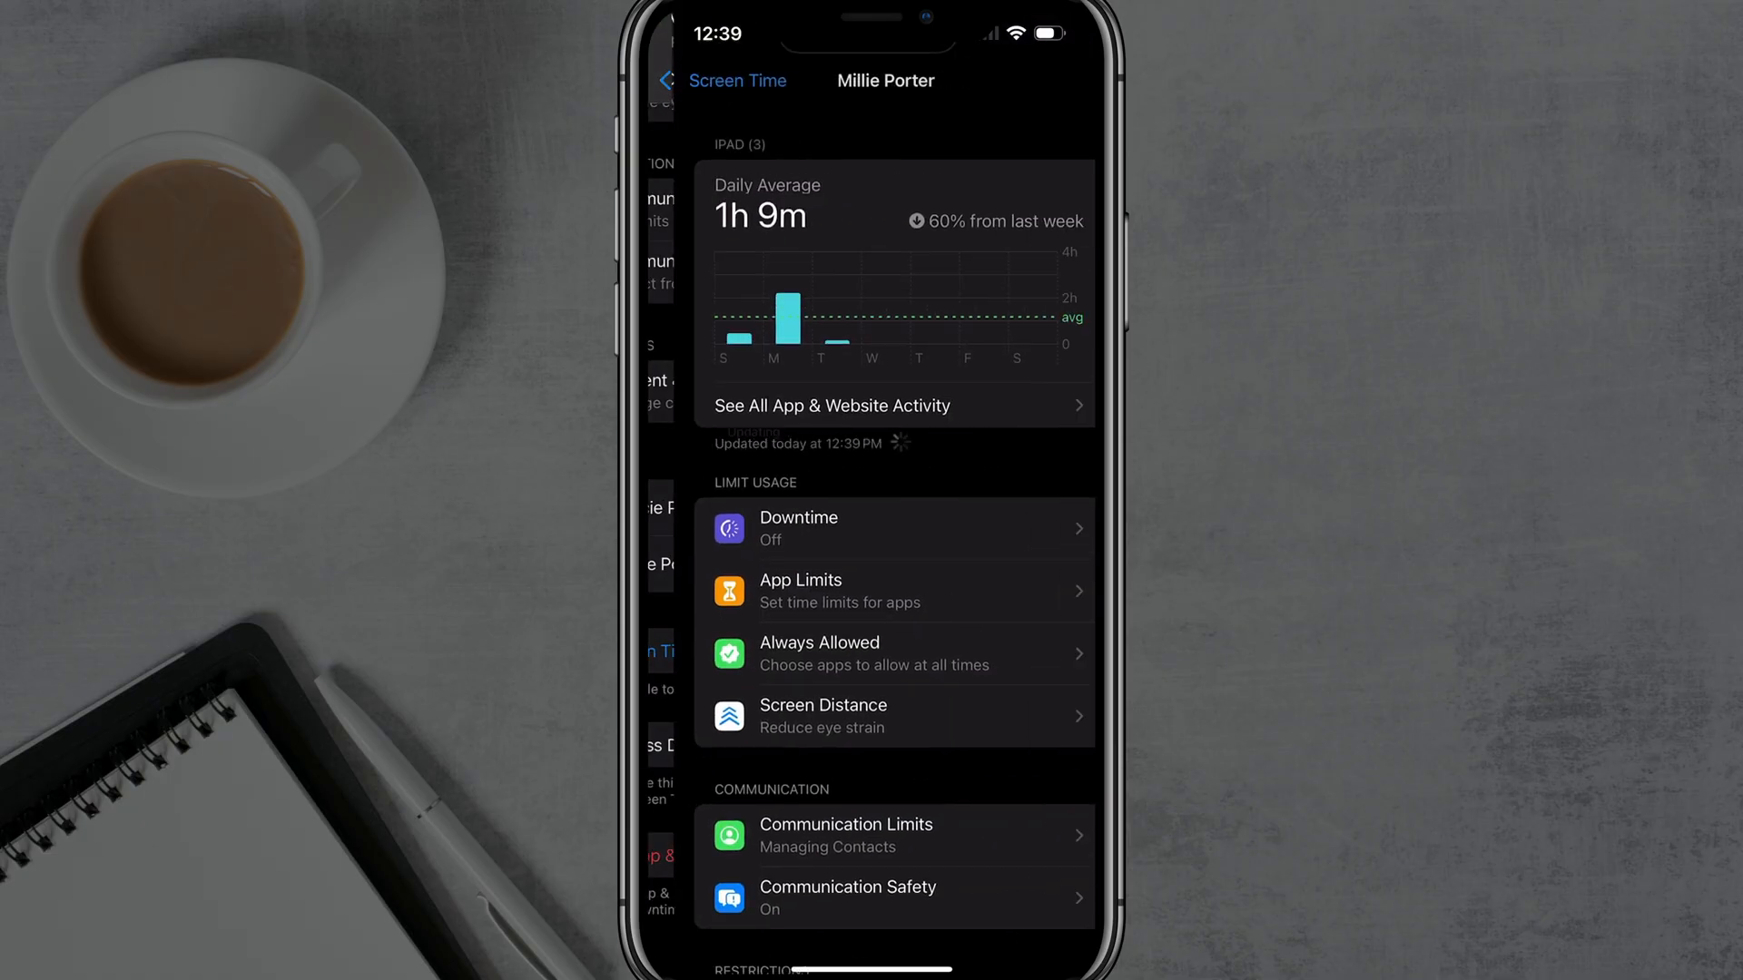
{"action": "scroll", "scroll_direction": "down", "scroll_amount": 3}
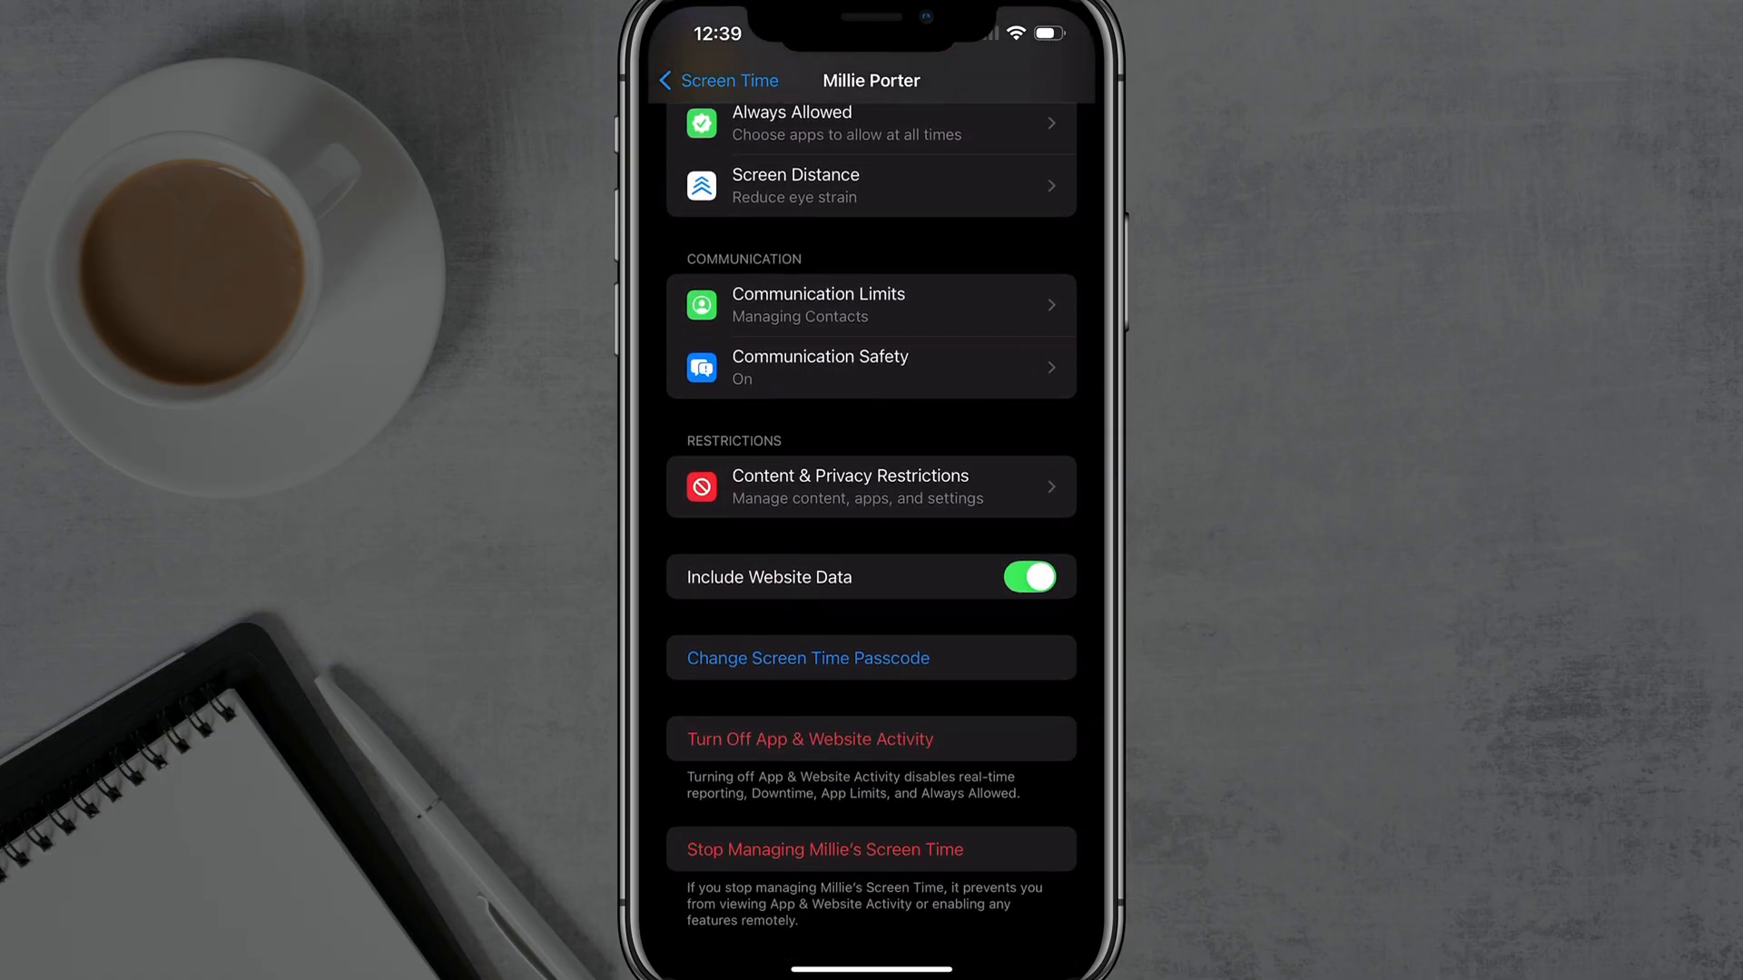
{"action": "left_click", "coordinate": [871, 487]}
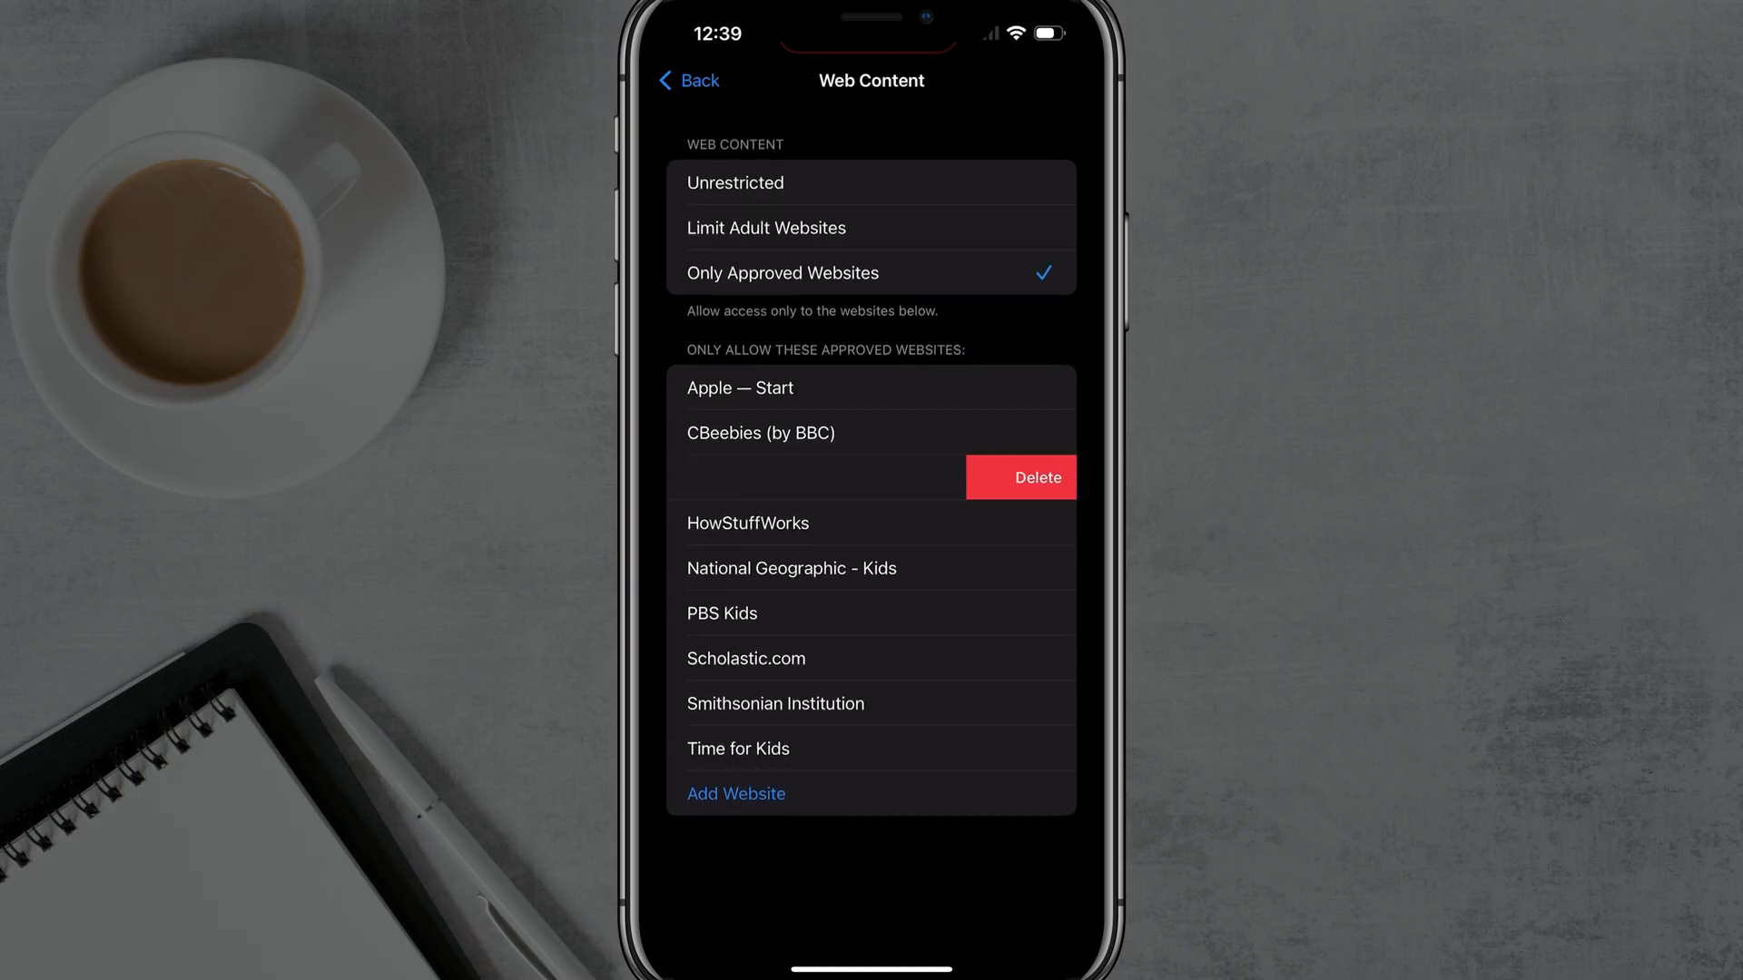
- Delete unwanted approved sites, cancel Add Website, and recheck the child's five-site list
{"action": "left_click", "coordinate": [1021, 478]}
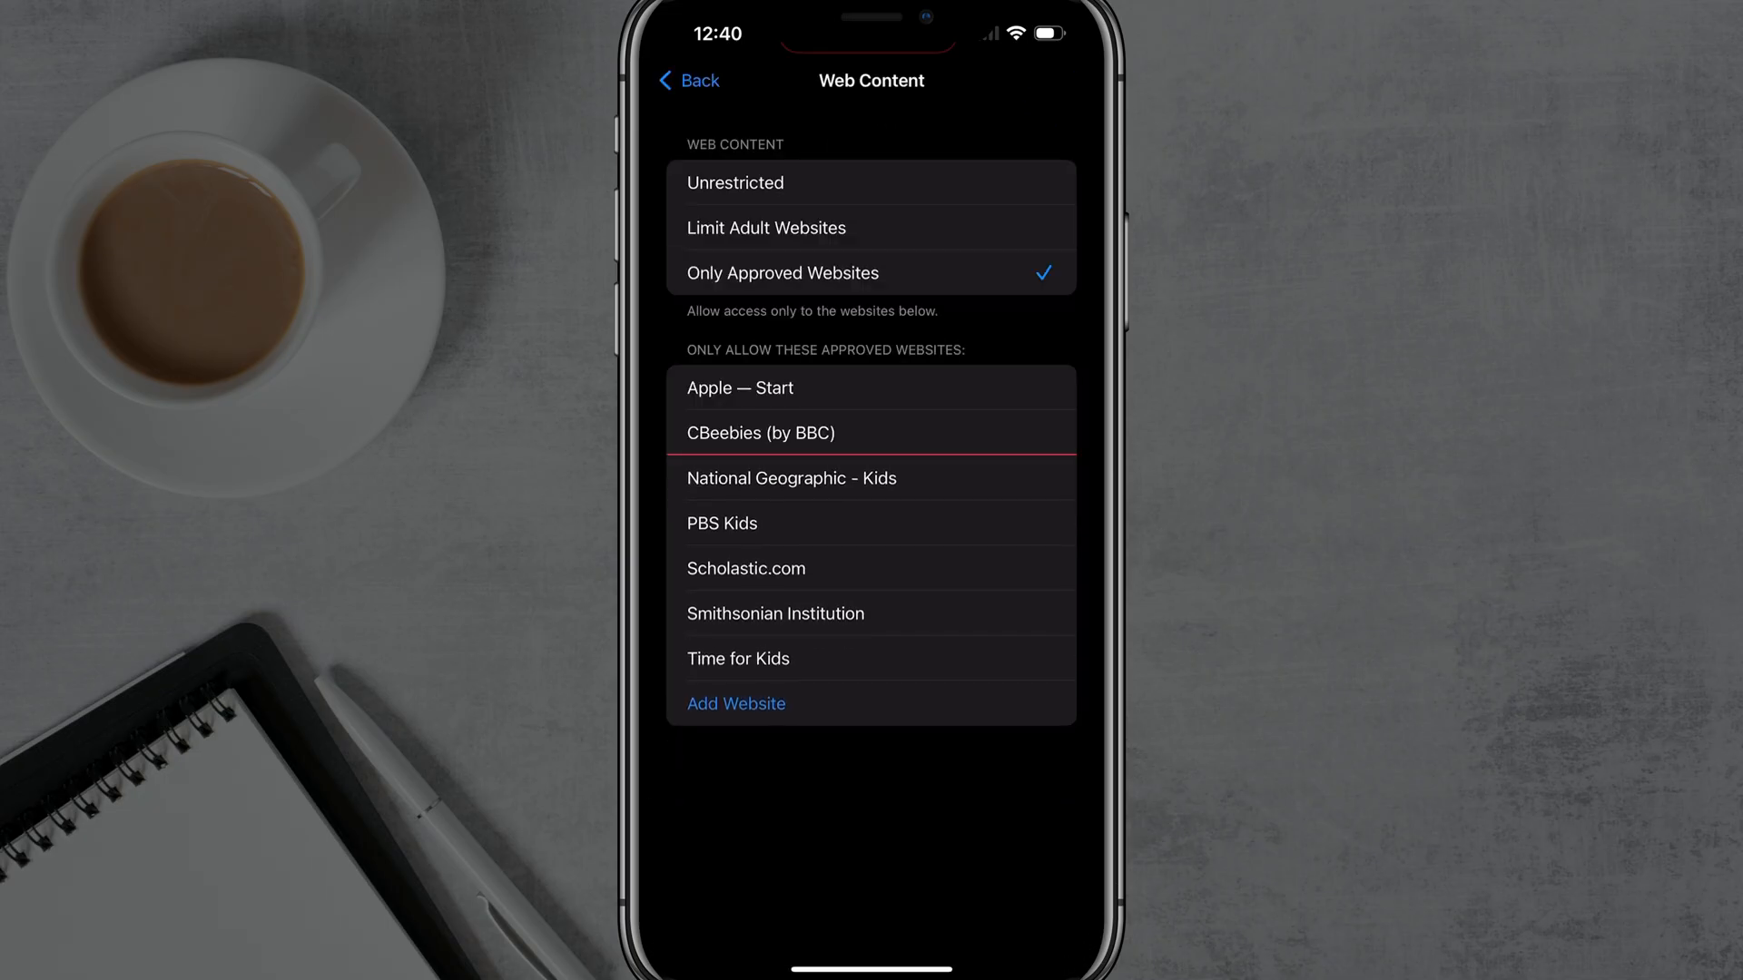
{"action": "left_click", "coordinate": [736, 704]}
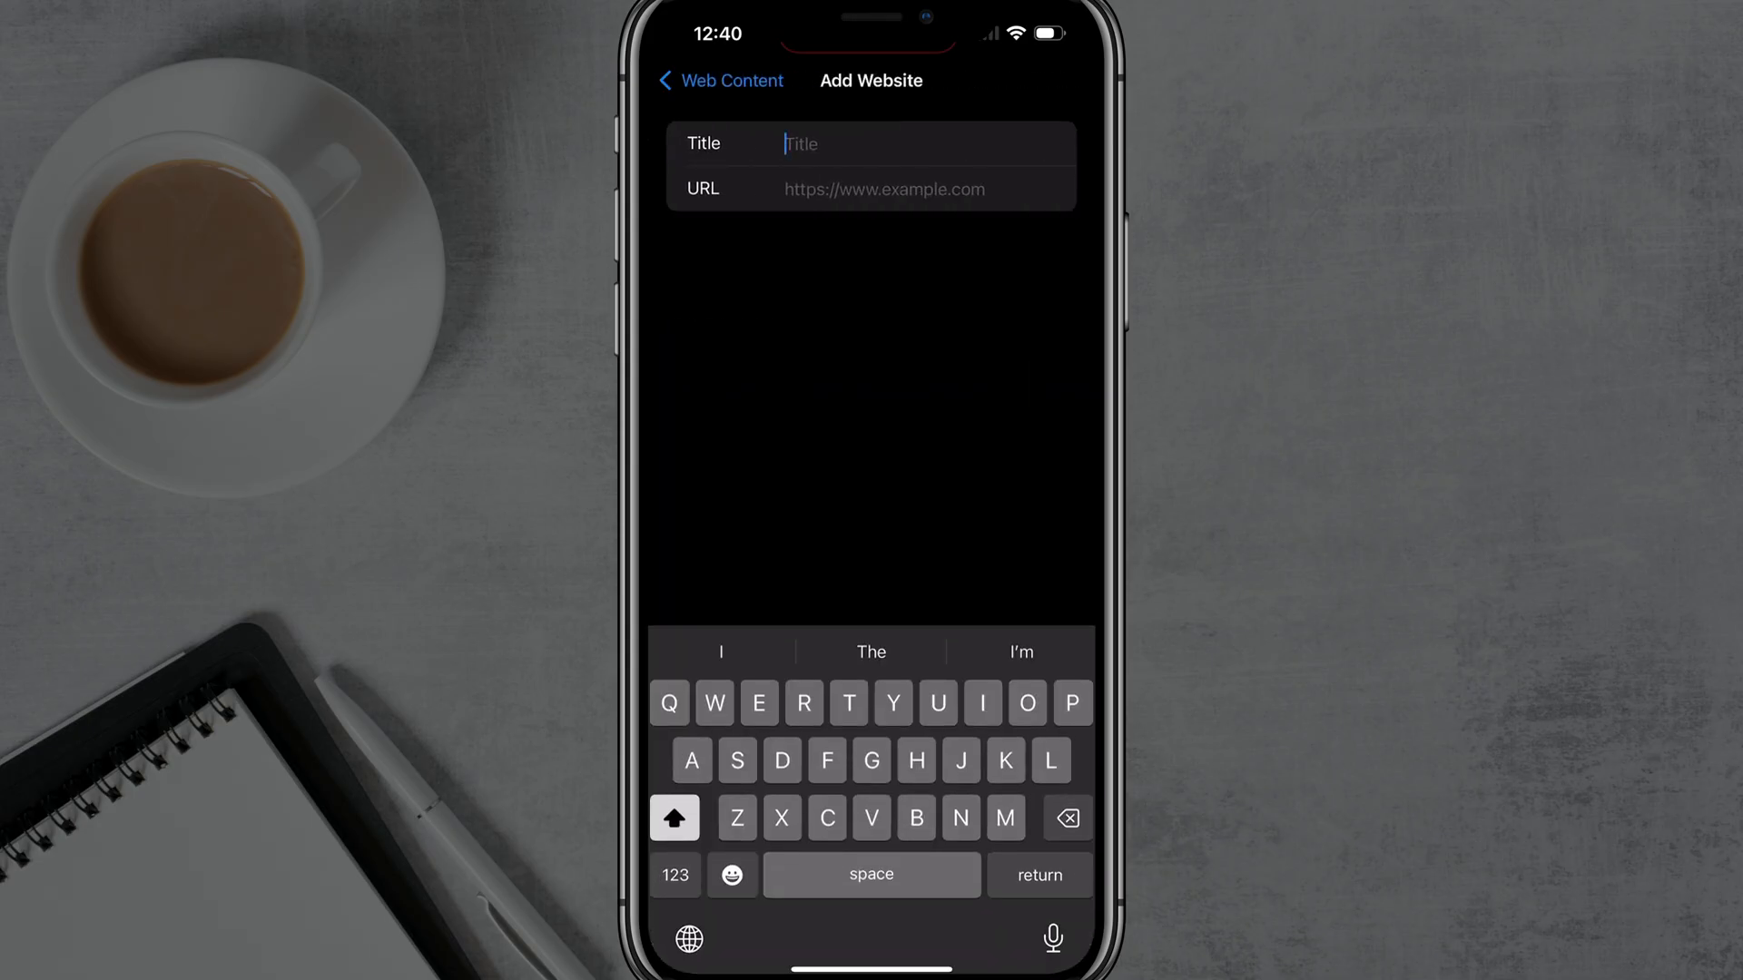
{"action": "left_click", "coordinate": [717, 81]}
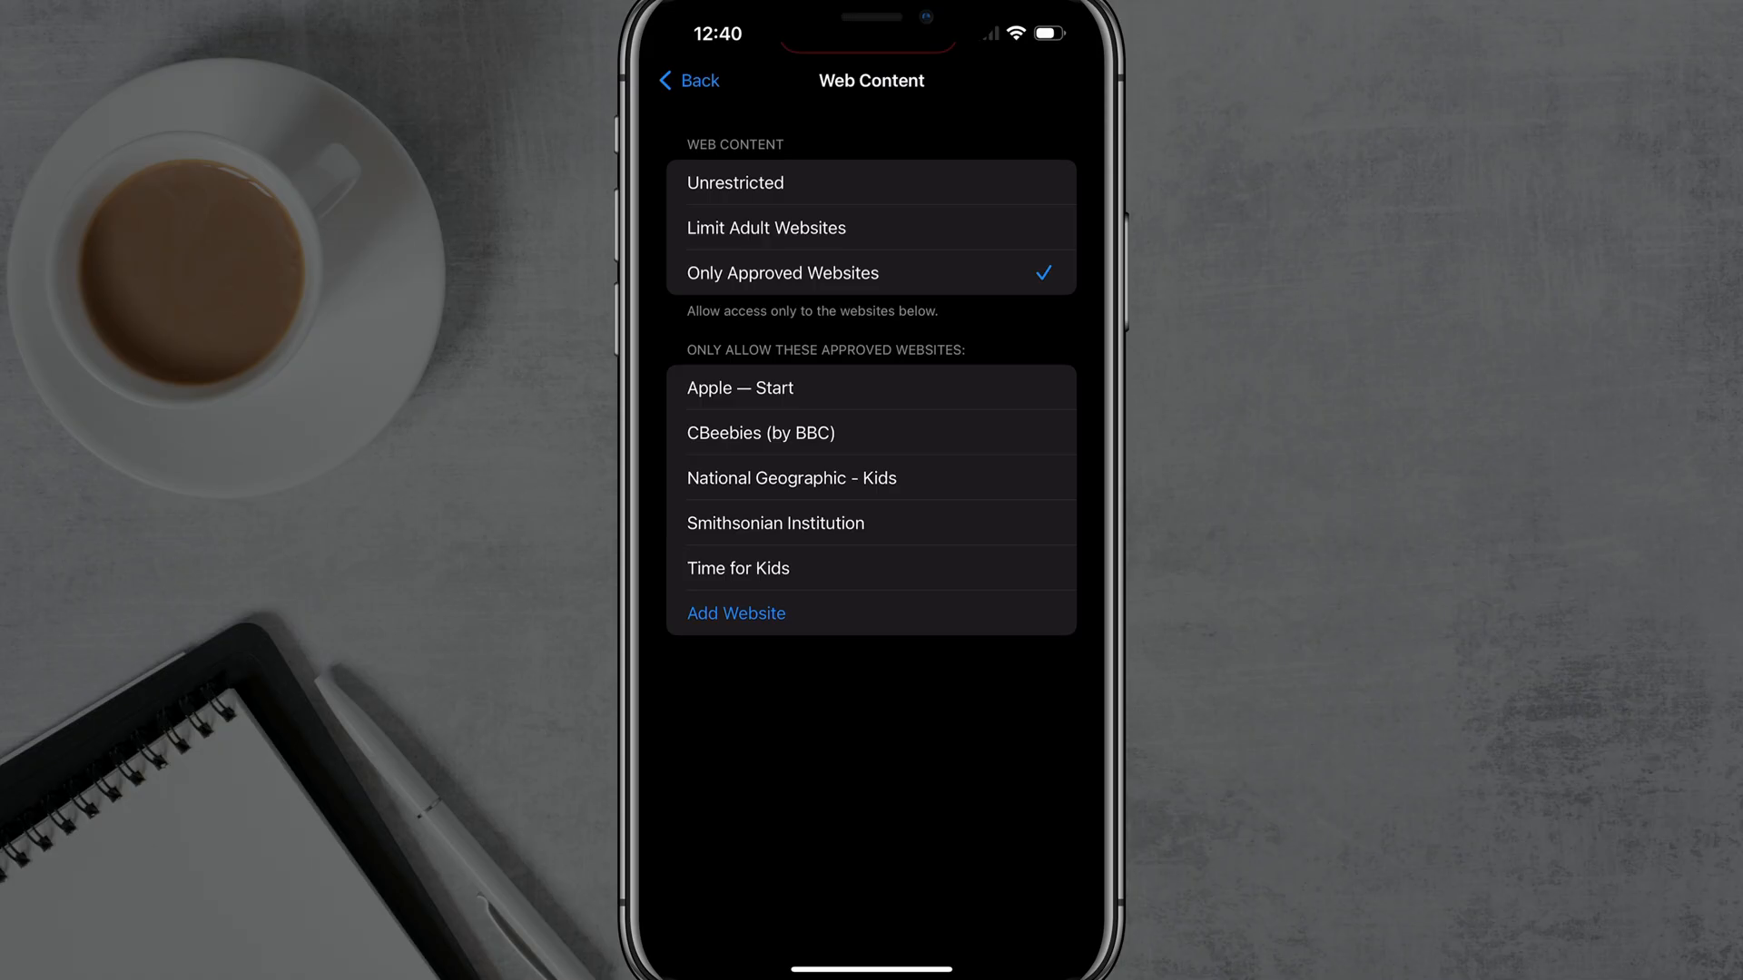
{"action": "left_click", "coordinate": [700, 81]}
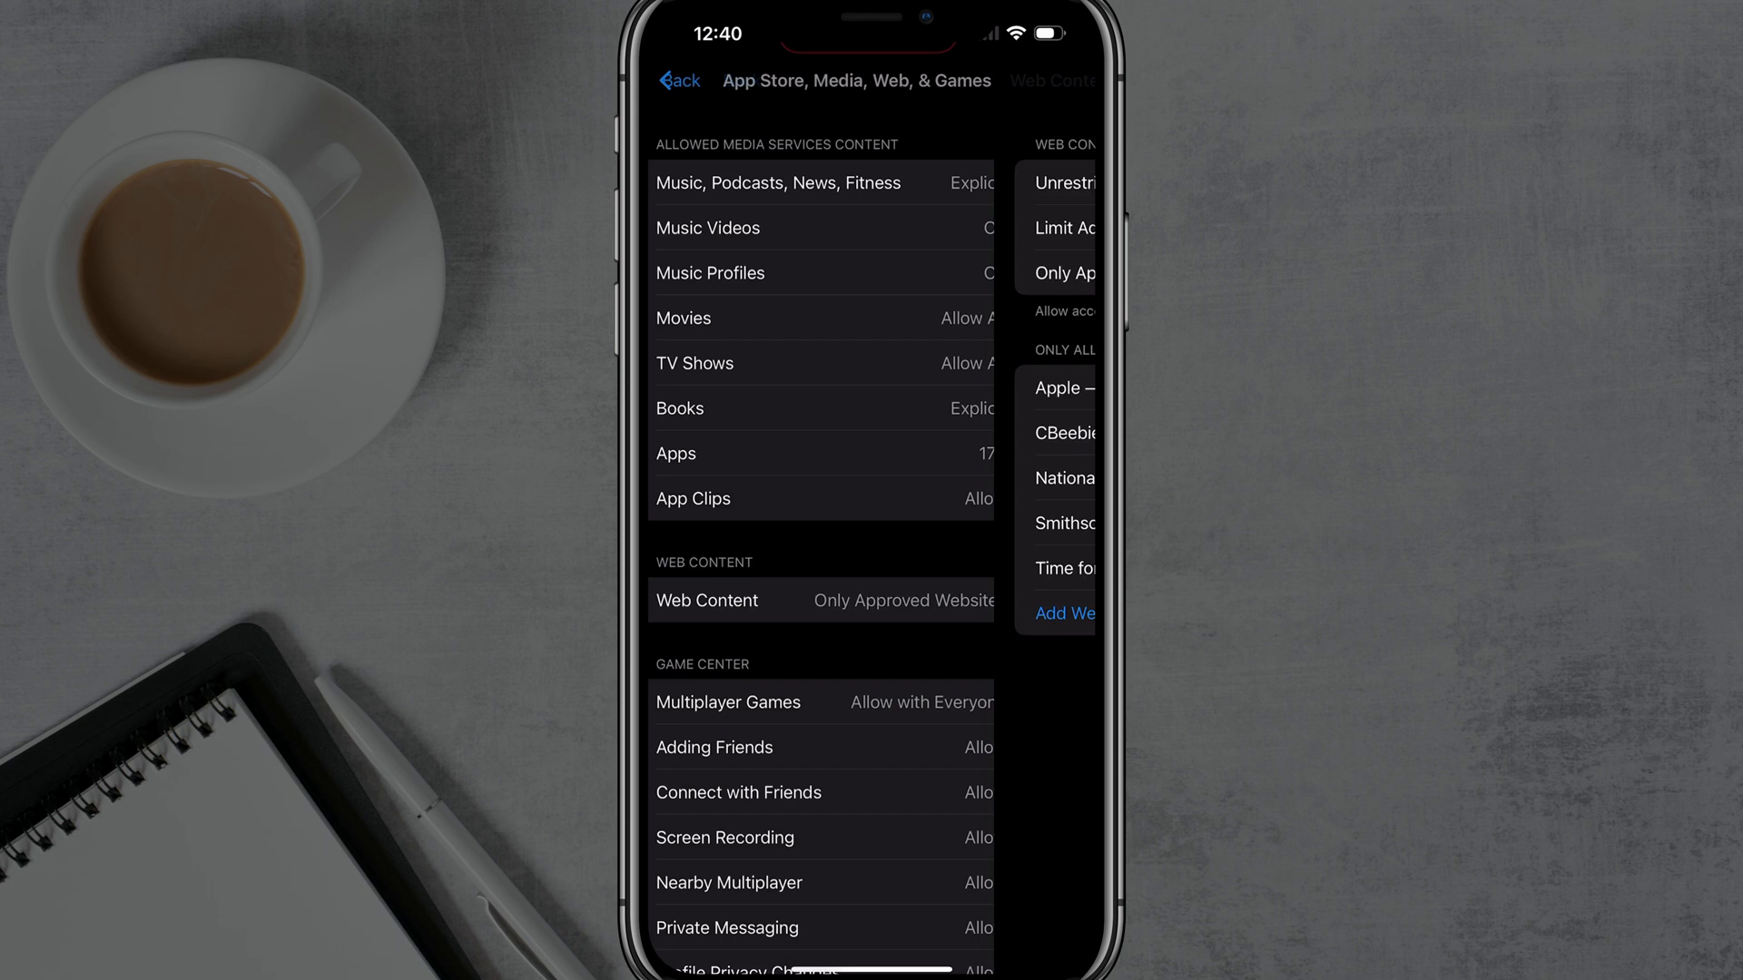
{"action": "left_click", "coordinate": [706, 600]}
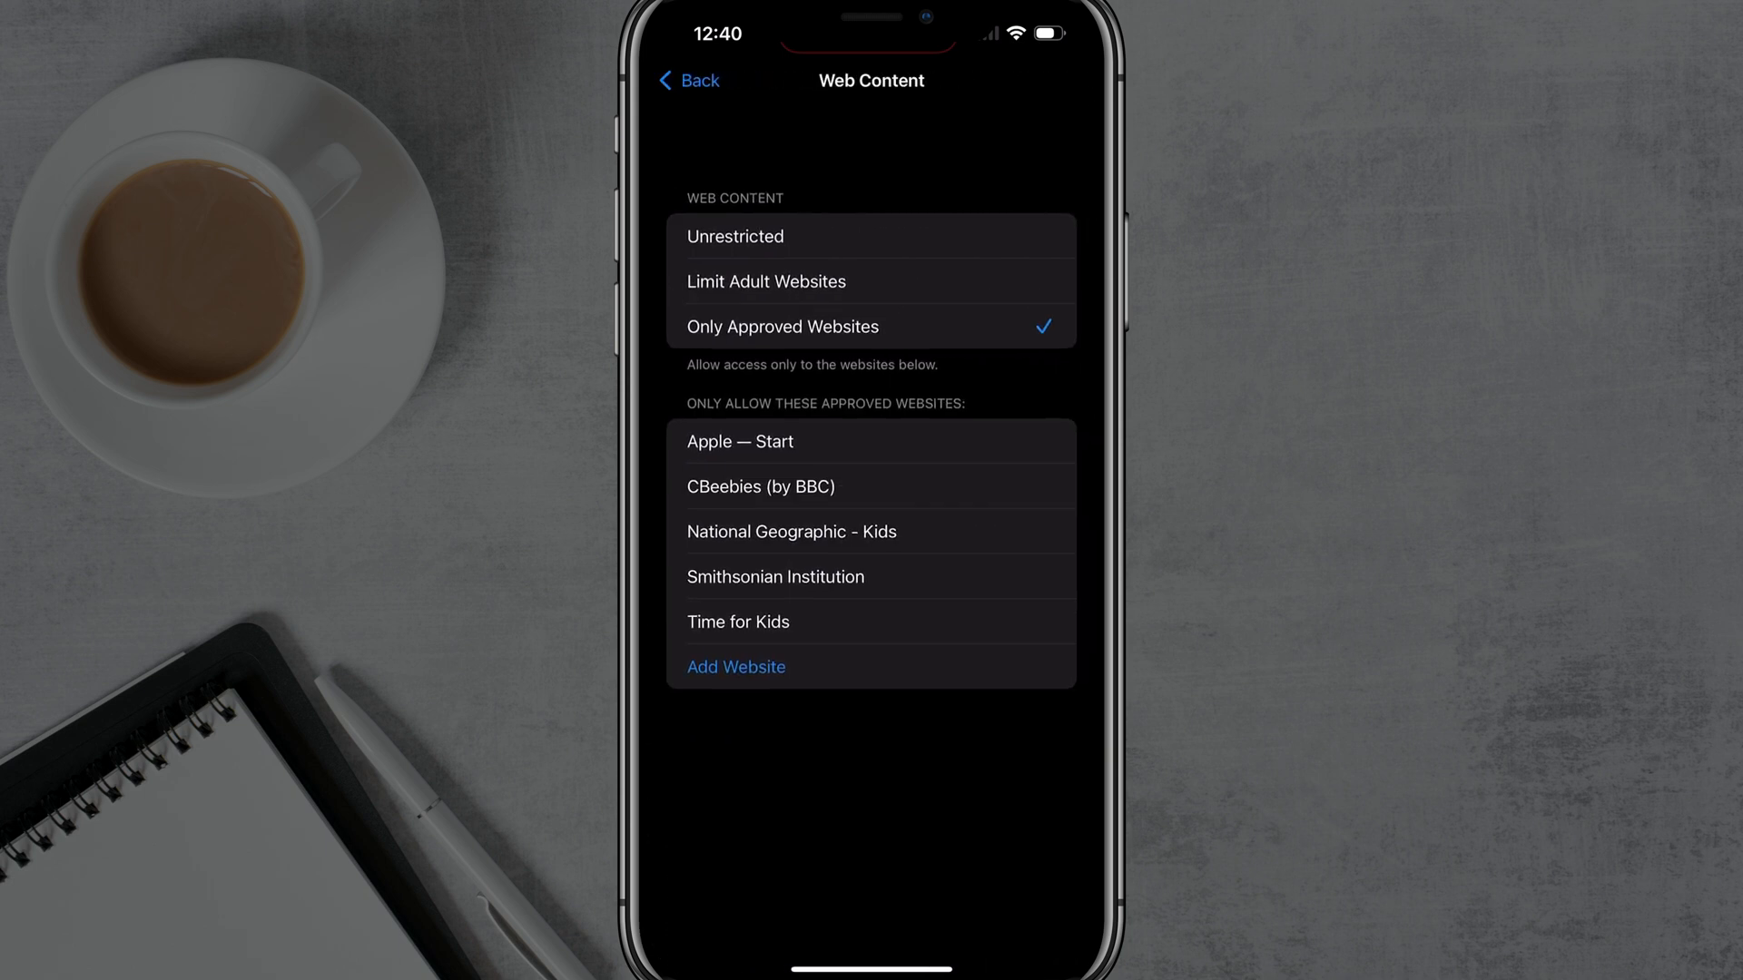